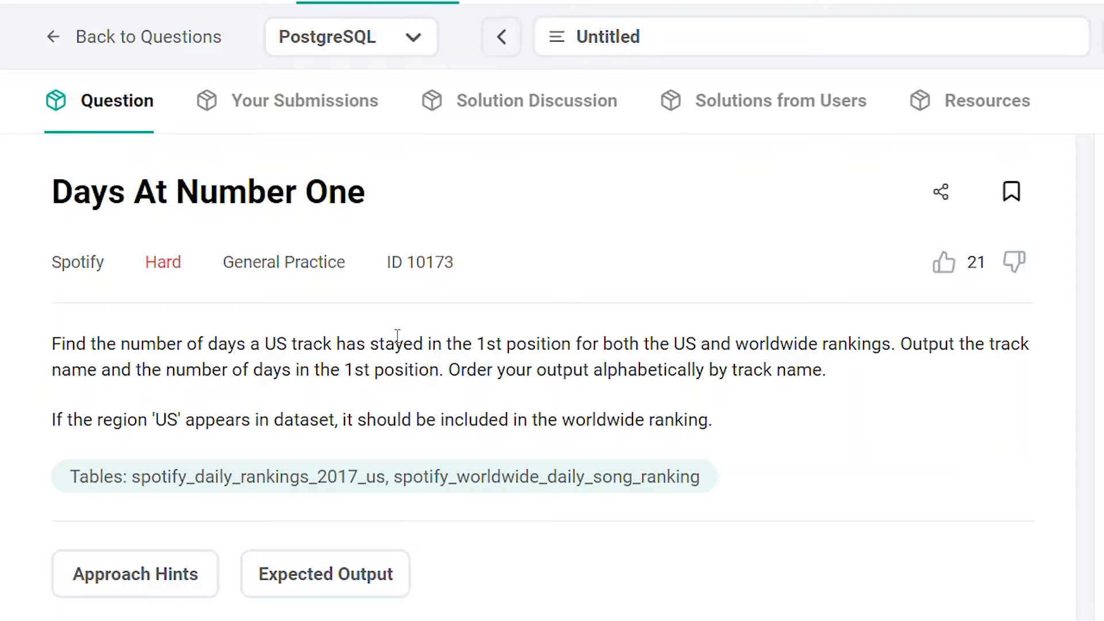
mouse_move(600, 352)
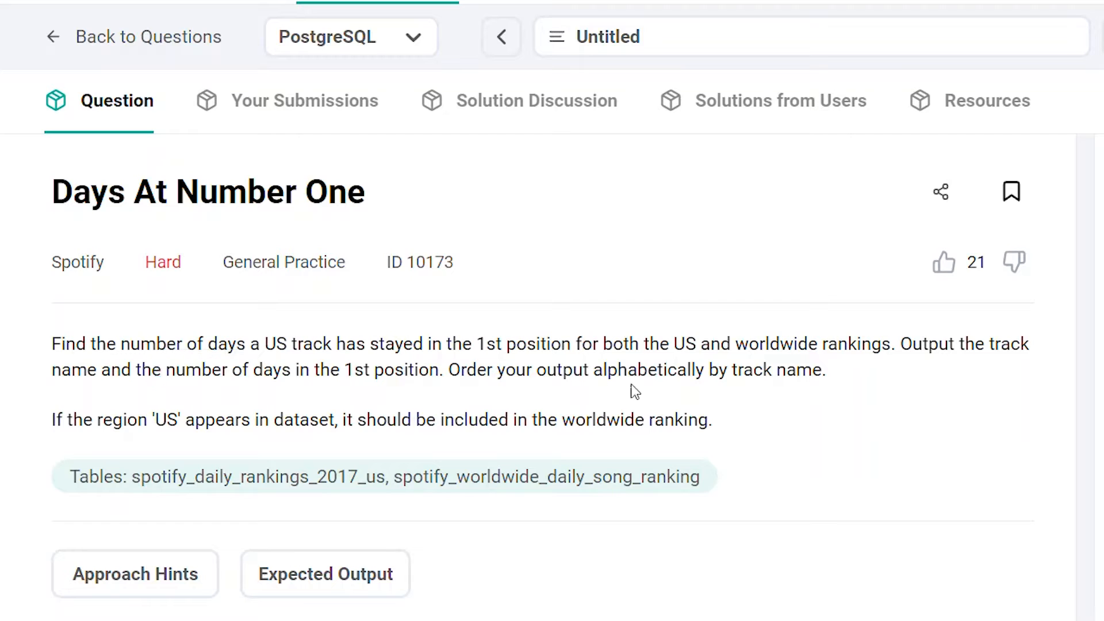
mouse_move(229, 418)
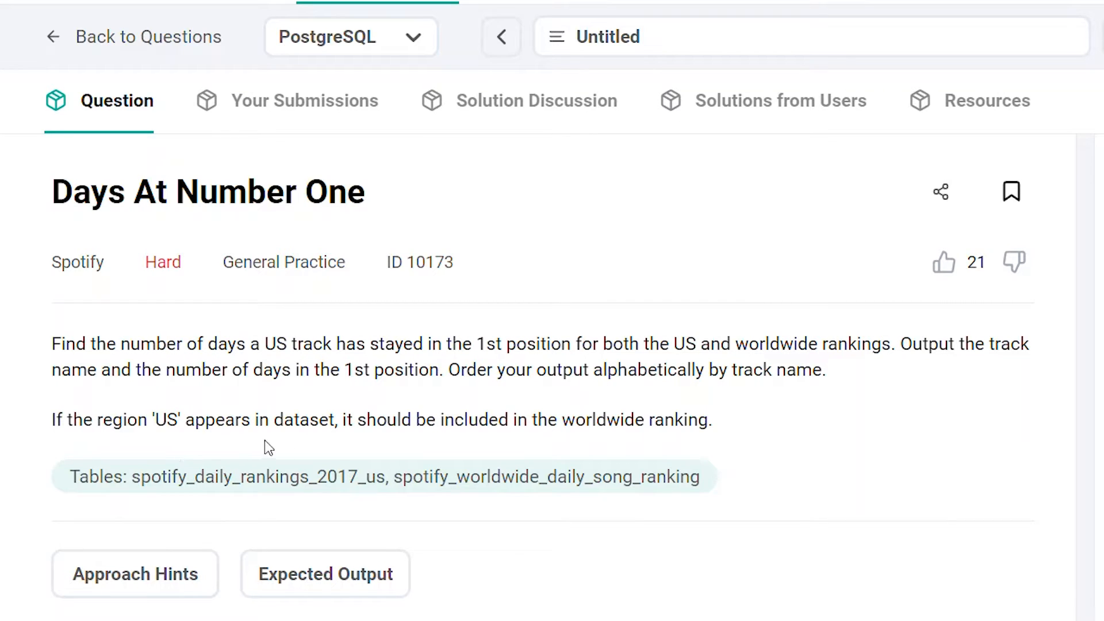
mouse_move(599, 439)
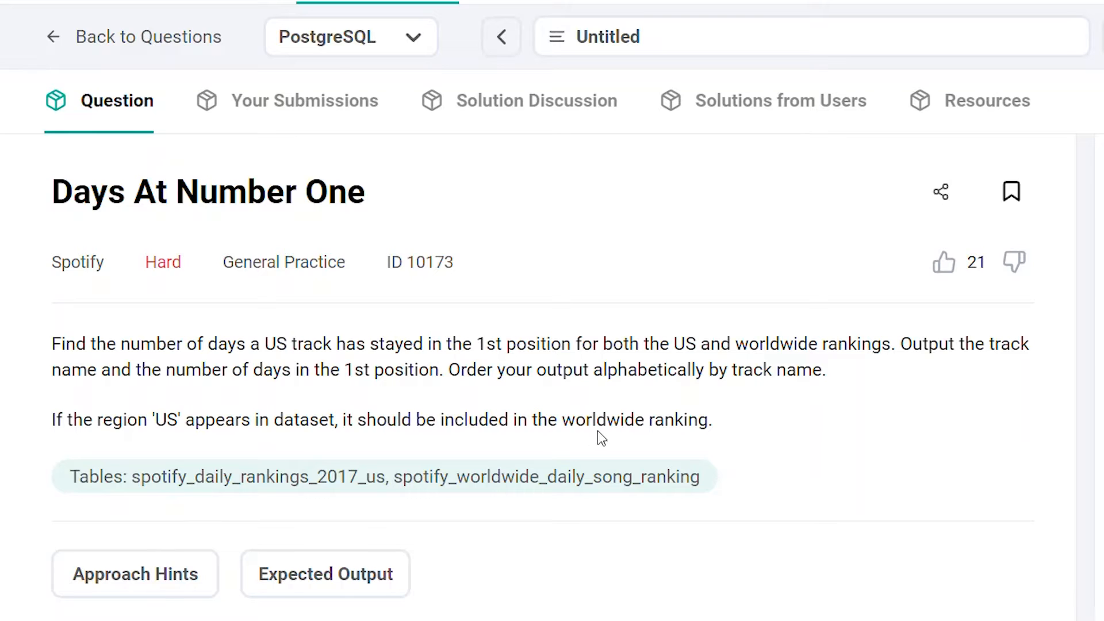
mouse_move(741, 446)
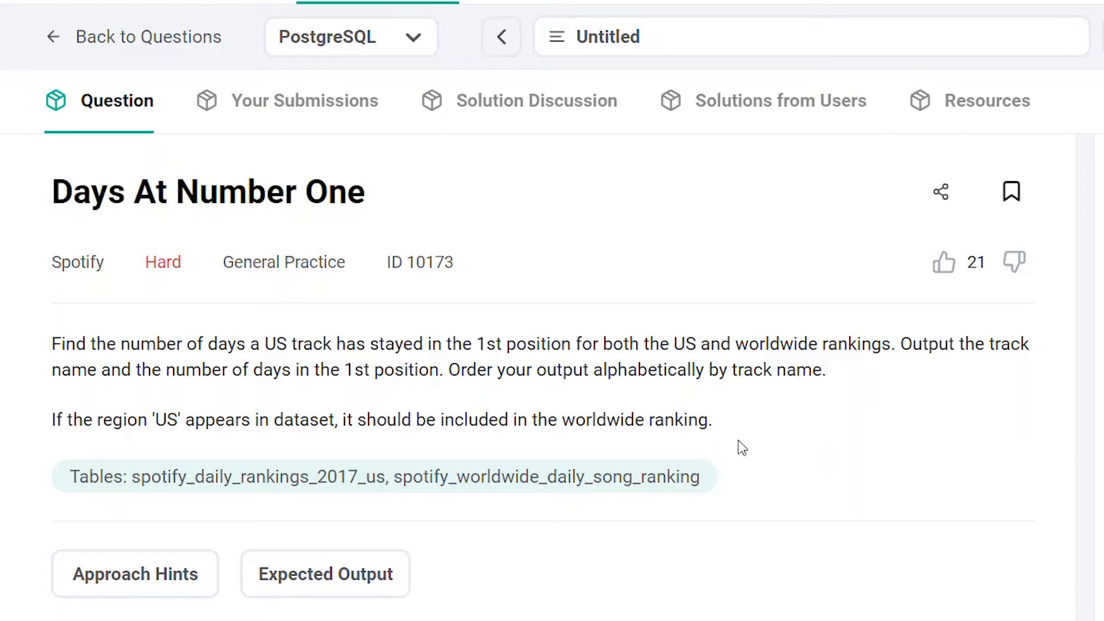
mouse_move(741, 476)
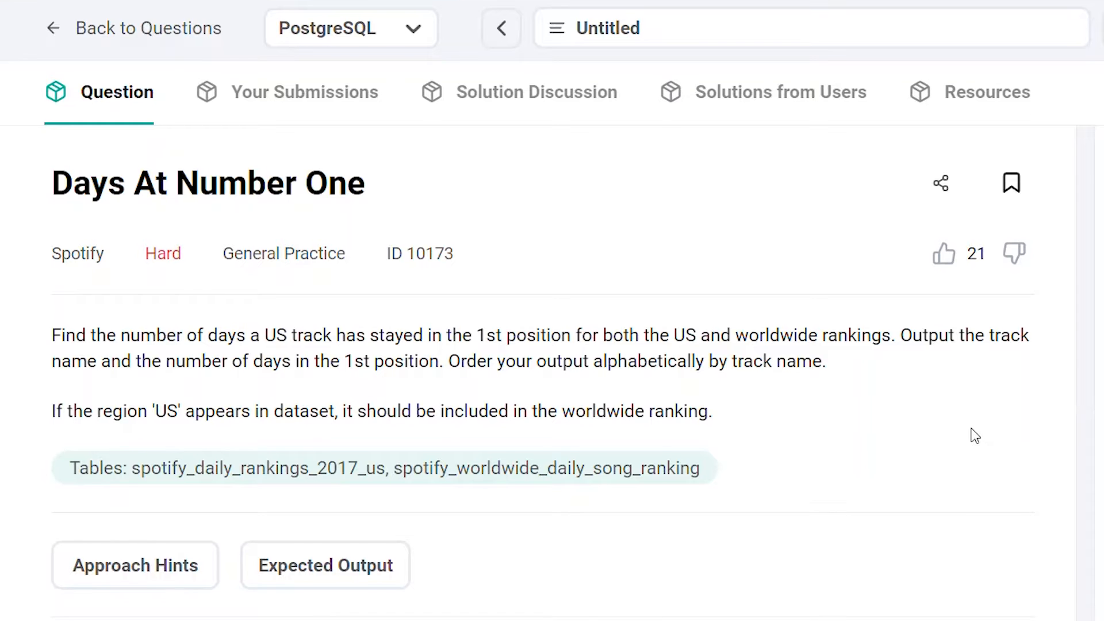
Add a comment noting the expected output columns track_name and no_of_days_in_n1_position.
scroll("down", 3)
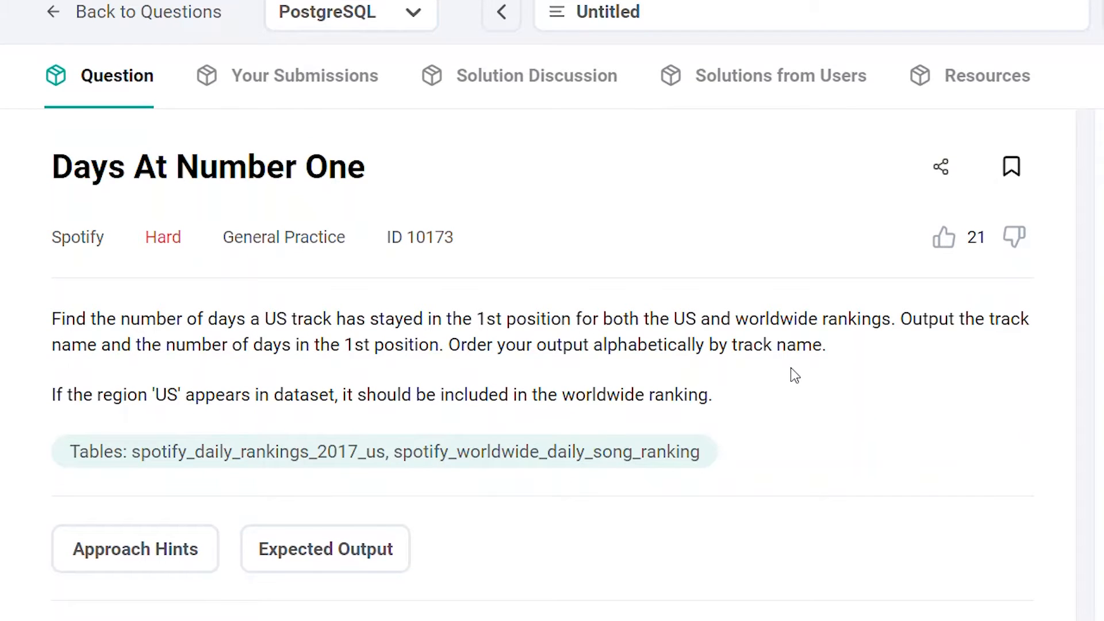
mouse_move(98, 383)
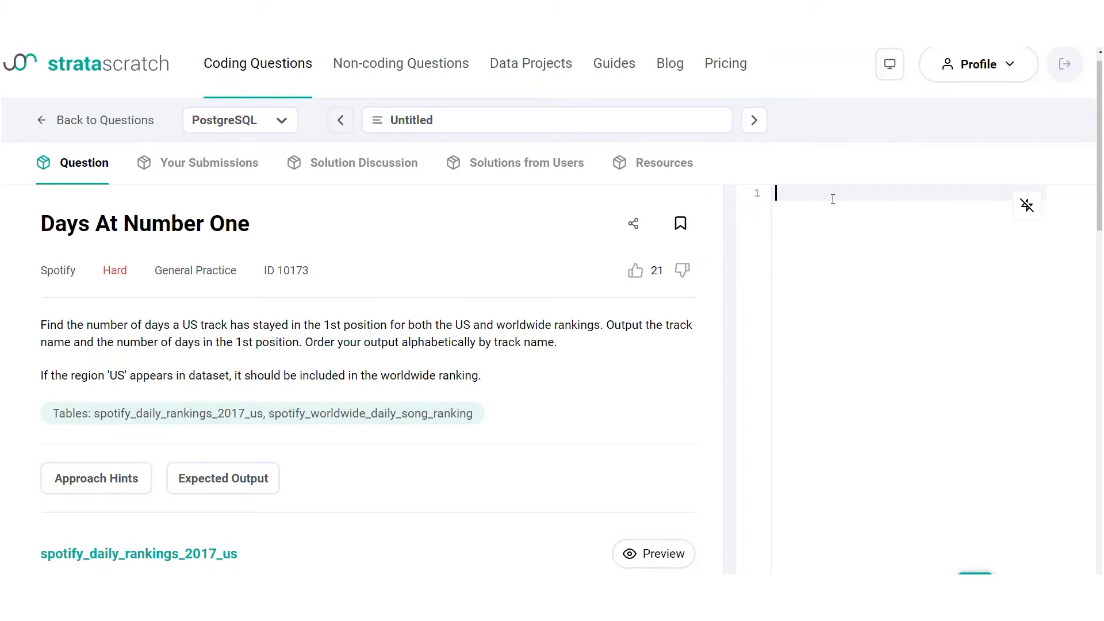
type("-- EXPECTED OUTPUT: track_name | no_of_days_in_n1_position")
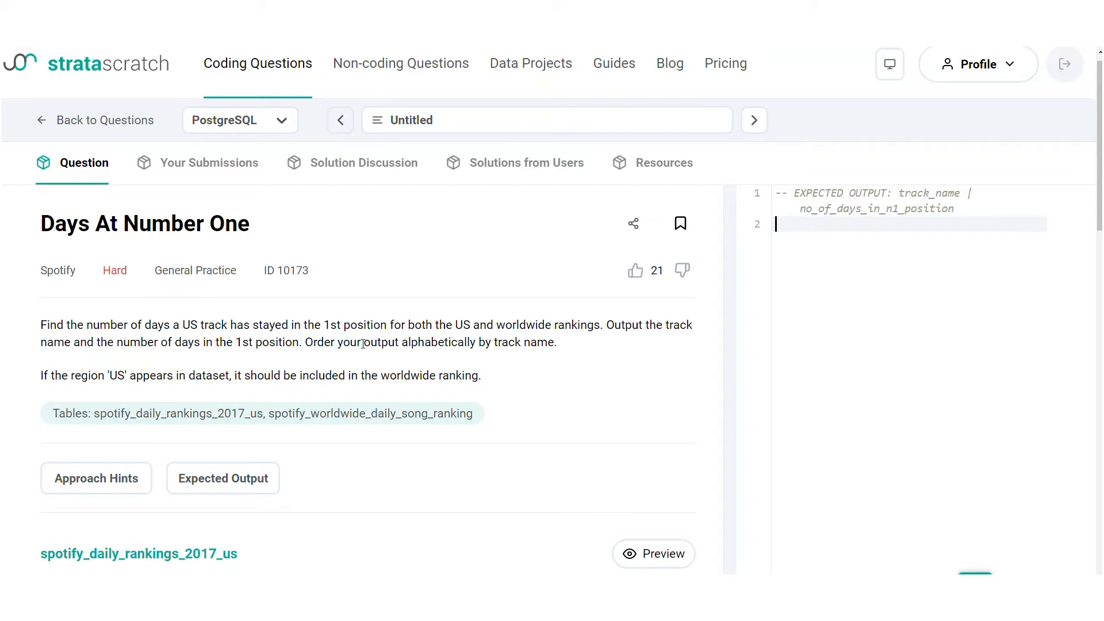
mouse_move(506, 343)
type("-- ORDER BY trackname")
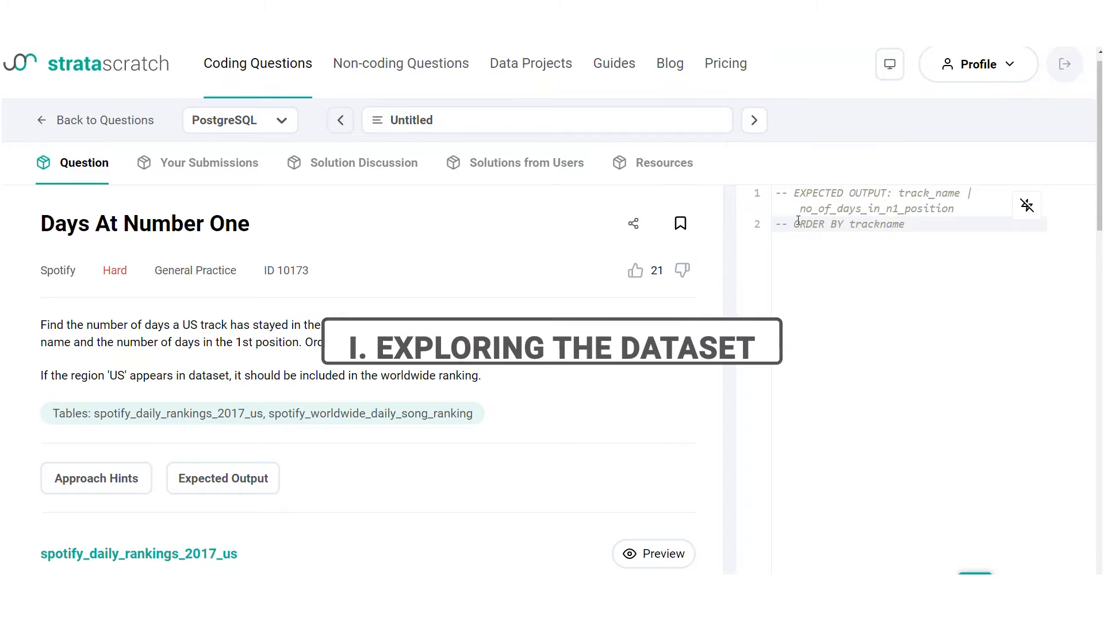
Scroll down to the schemas of spotify_daily_rankings_2017_us and spotify_worldwide_daily_song_ranking.
scroll("down", 3)
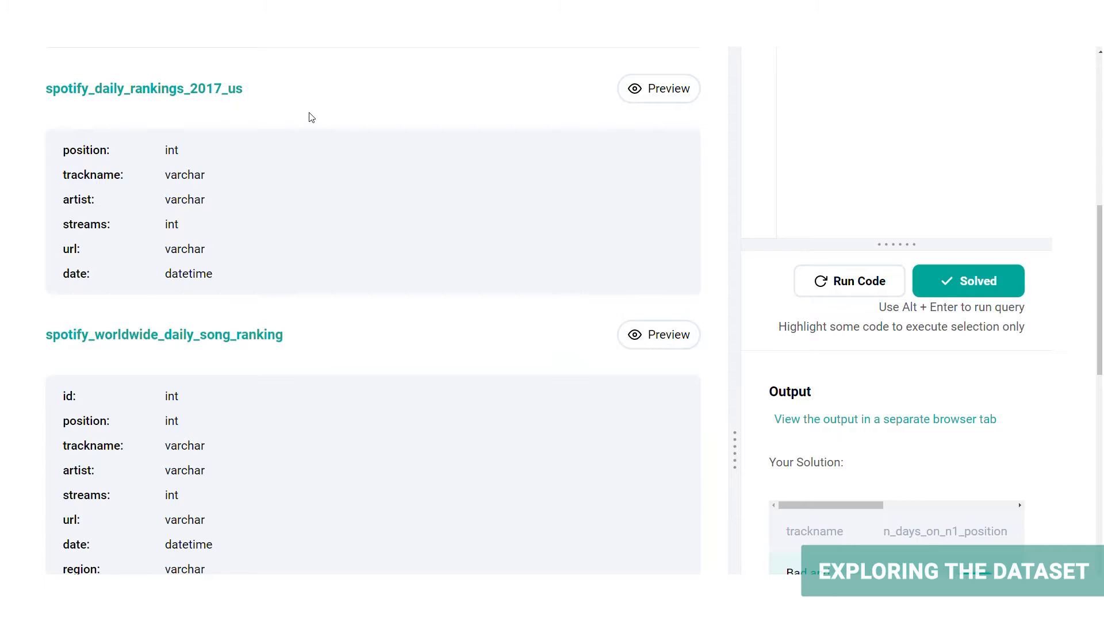
mouse_move(69, 358)
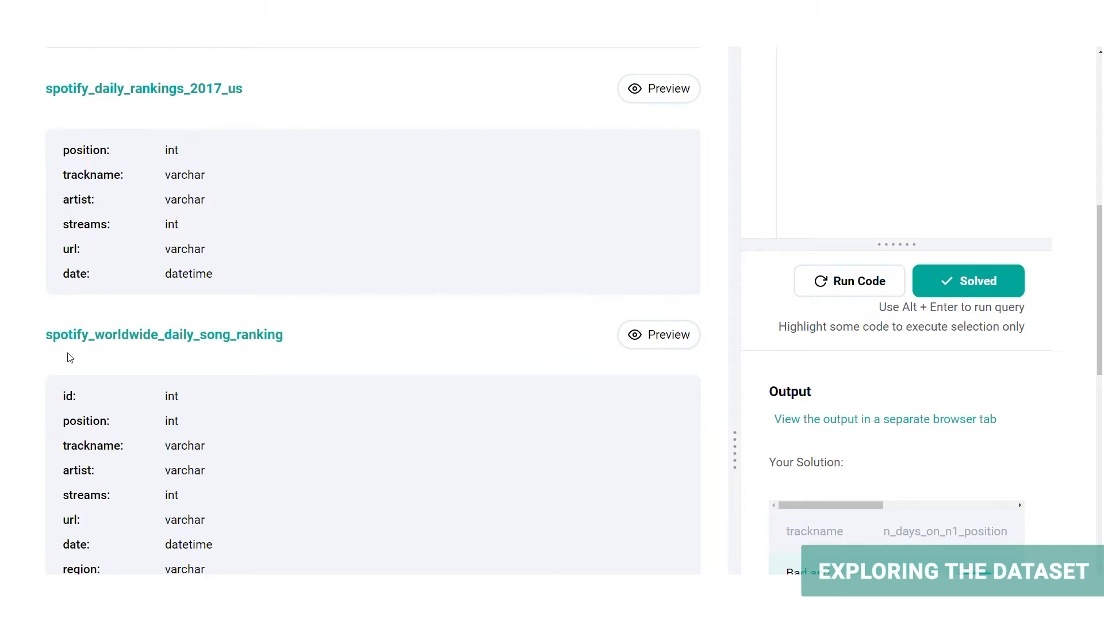
mouse_move(217, 356)
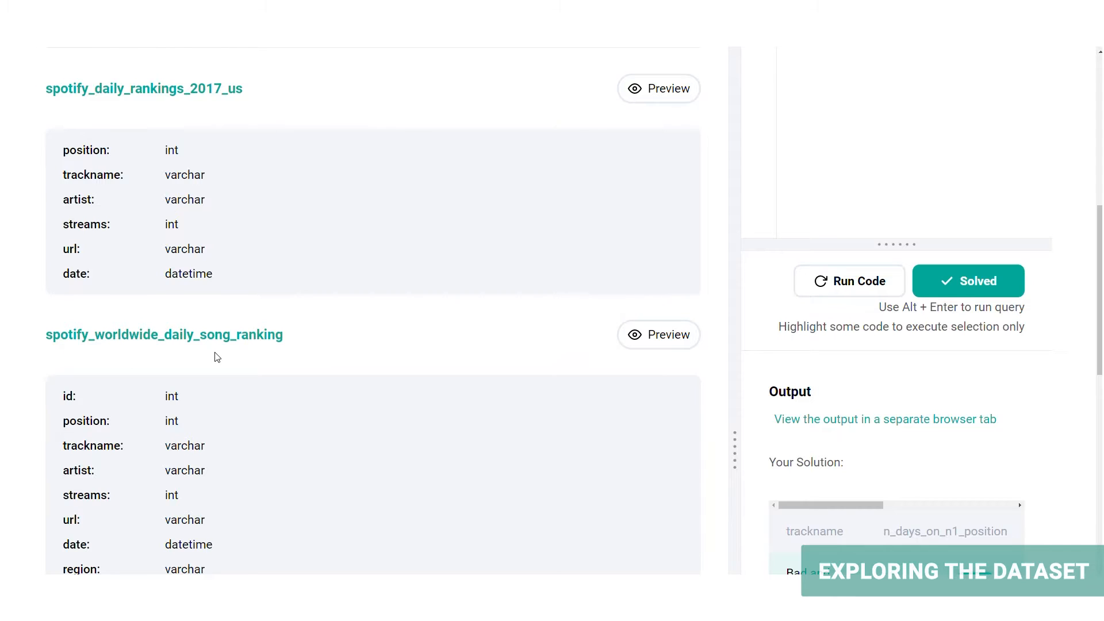
mouse_move(338, 361)
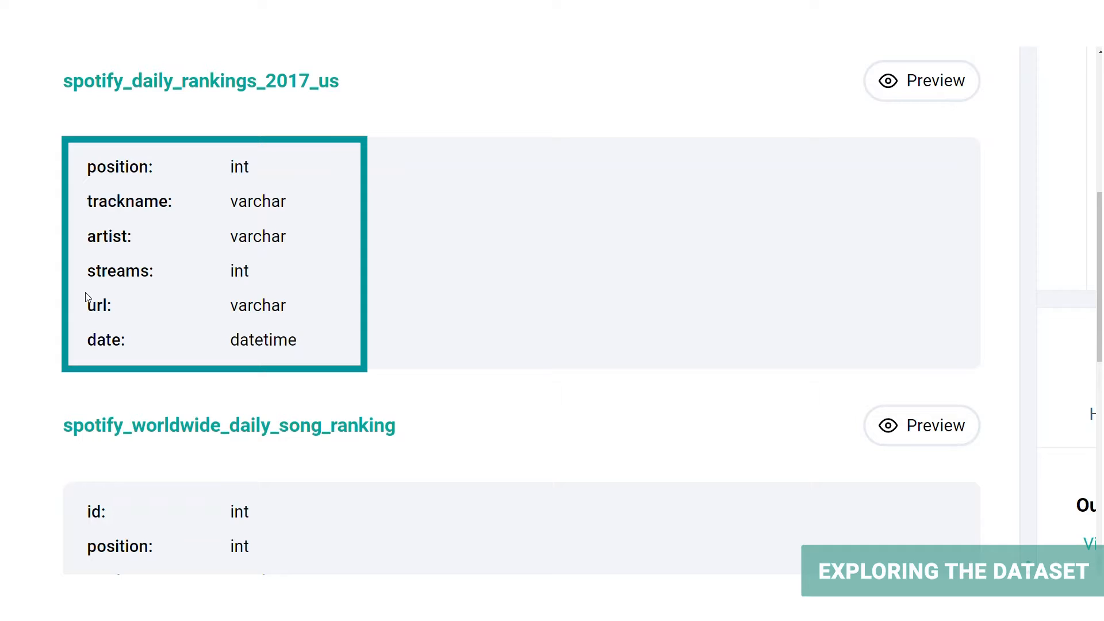
mouse_move(84, 316)
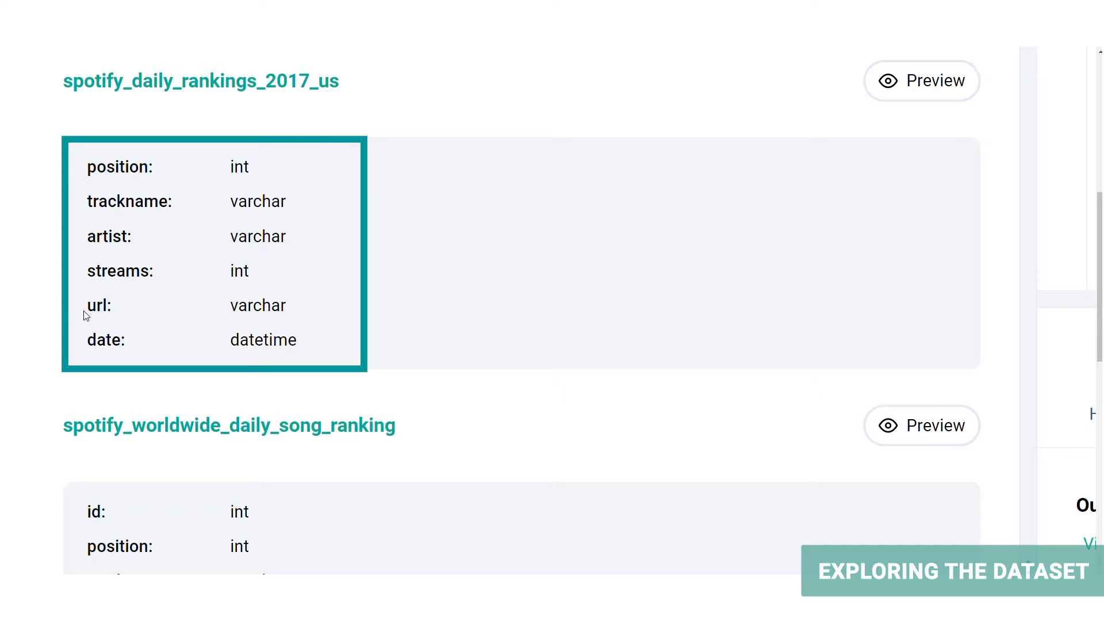
mouse_move(86, 345)
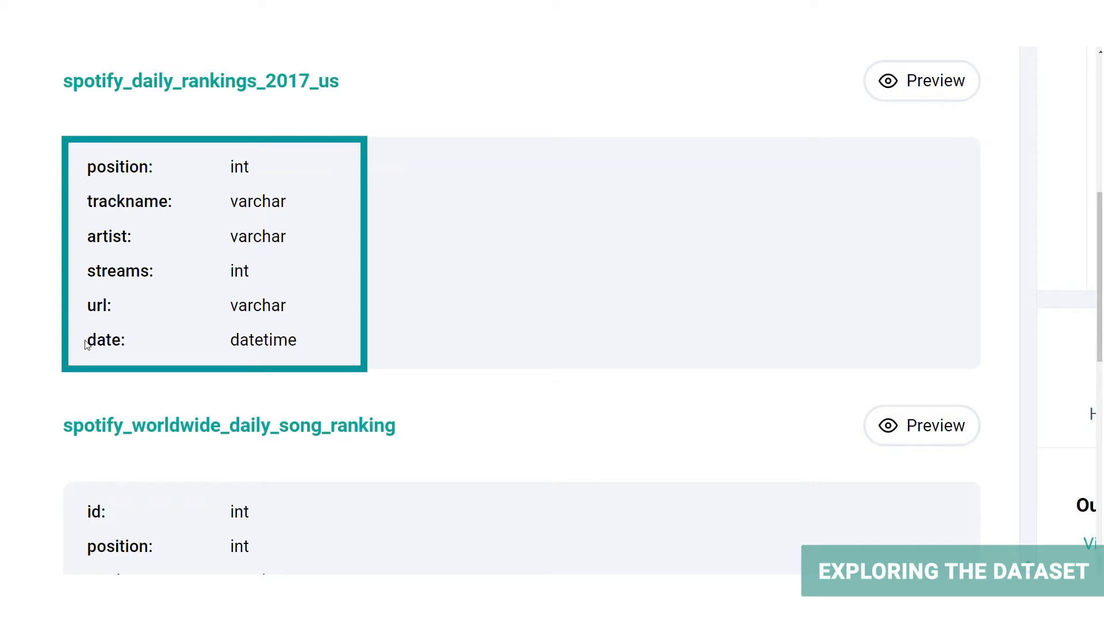
mouse_move(86, 352)
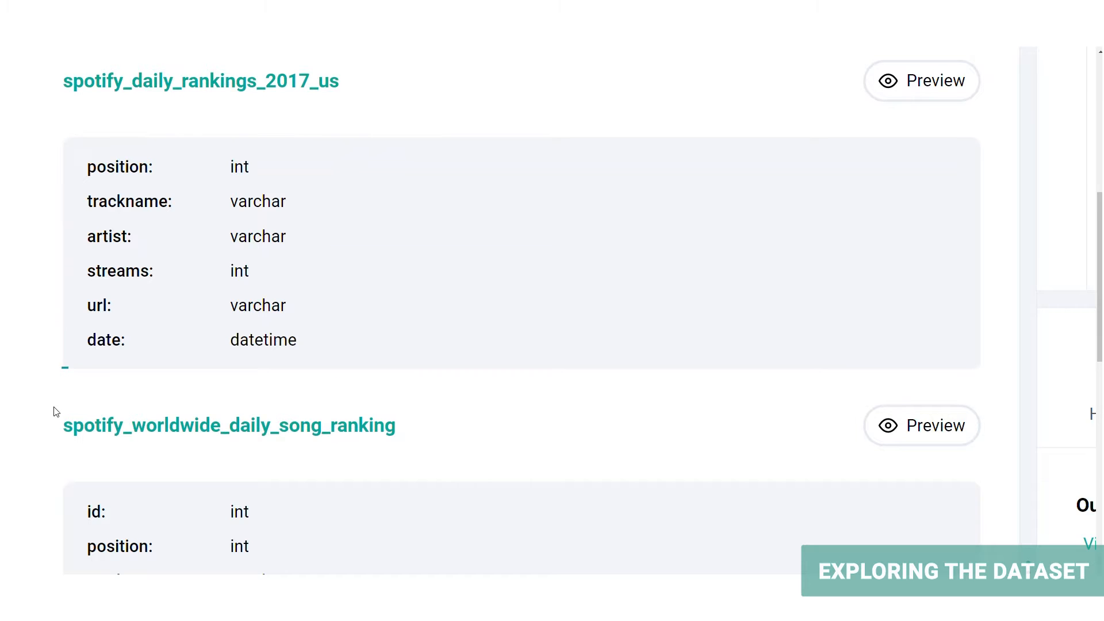
scroll("down", 3)
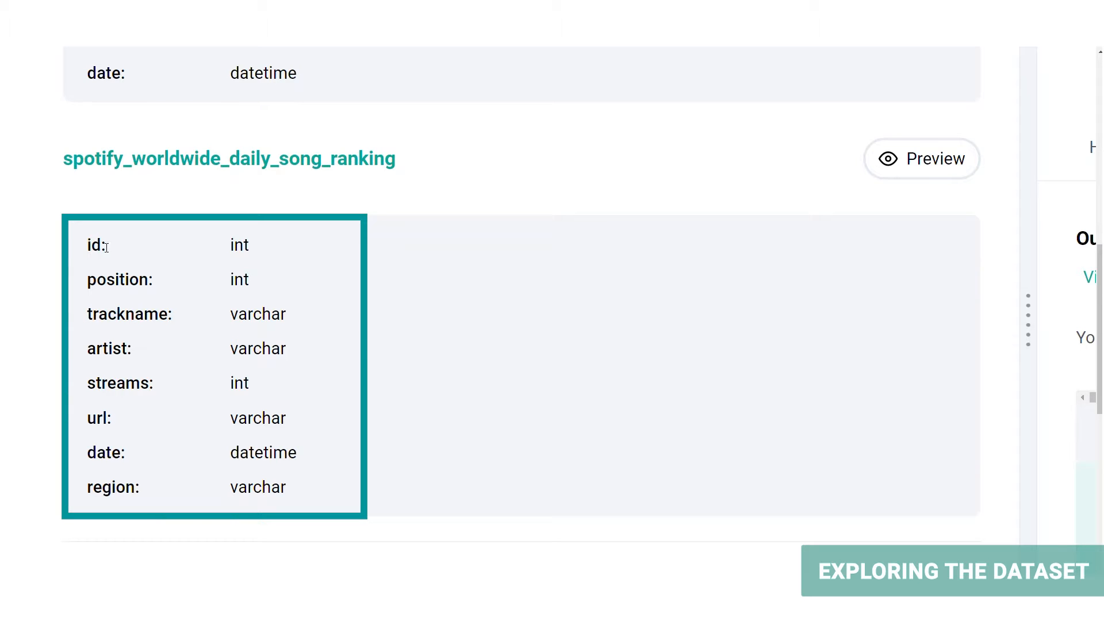
mouse_move(86, 297)
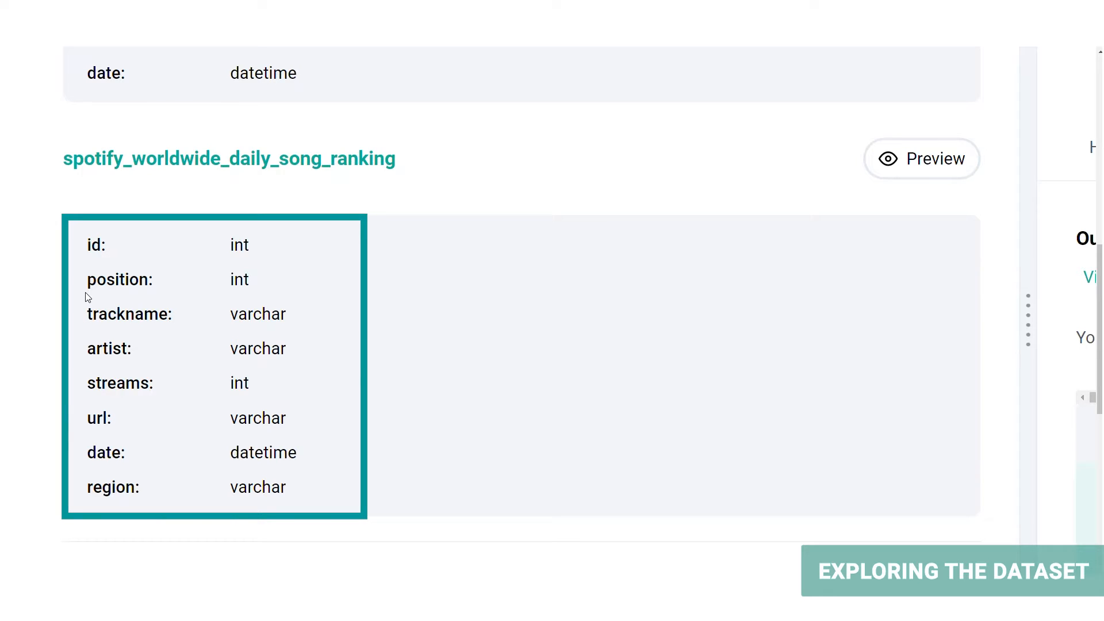
mouse_move(136, 297)
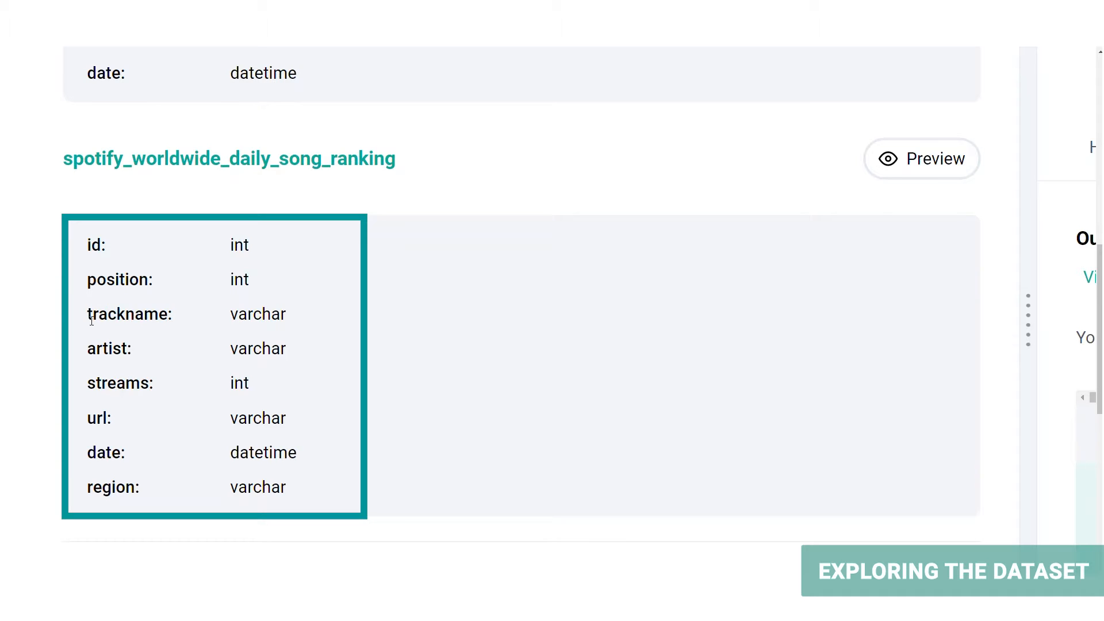
mouse_move(97, 405)
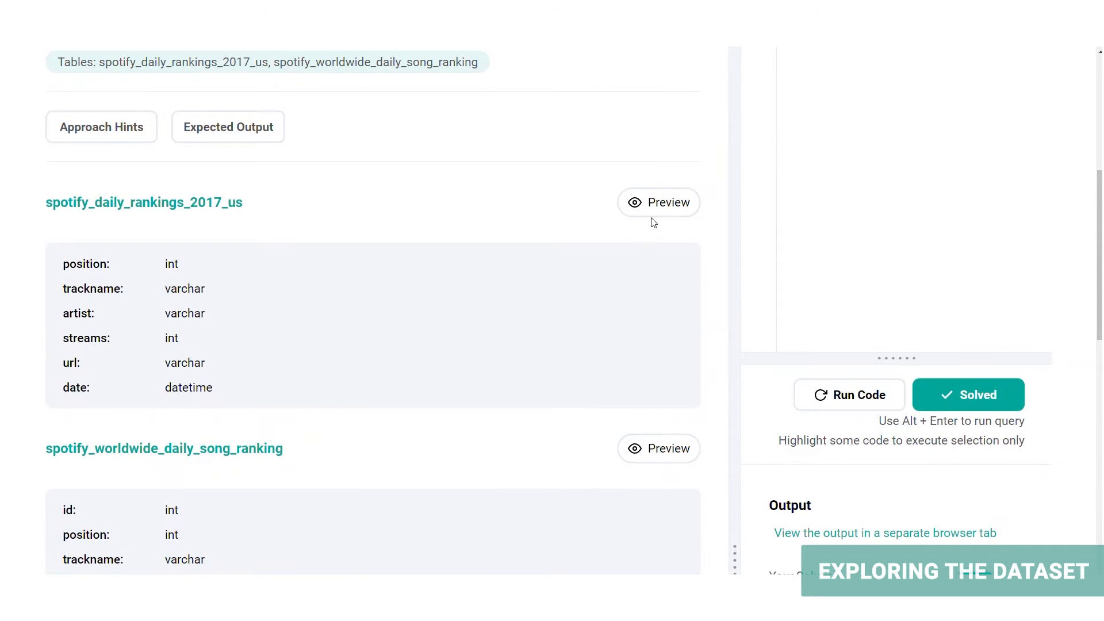
mouse_move(774, 404)
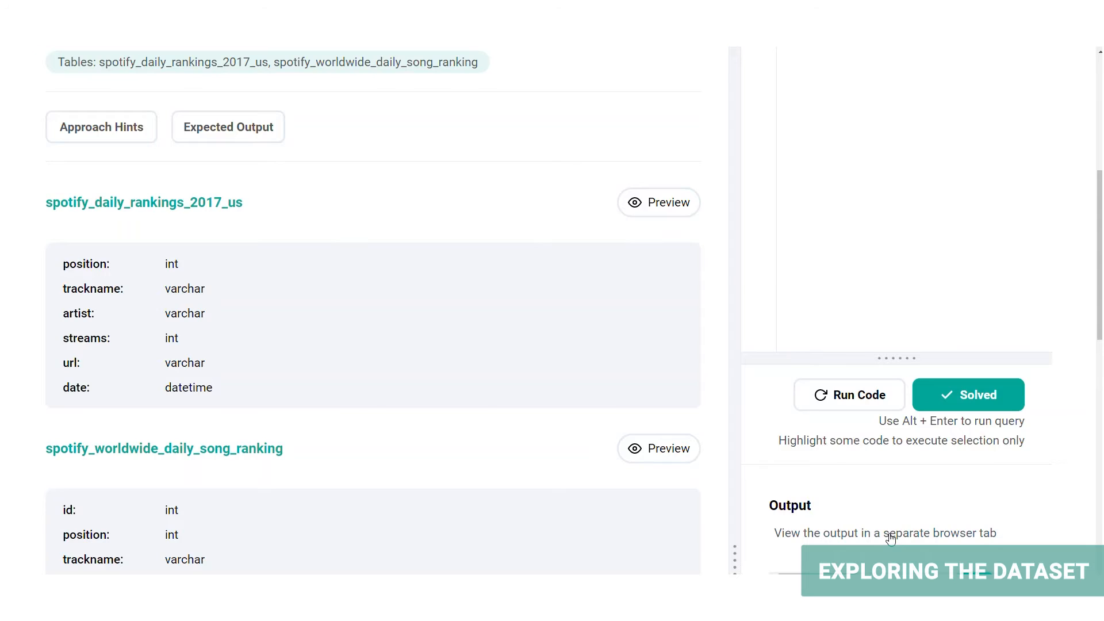
Preview sample rows of both ranking tables, including date and region columns, then return to the schemas.
left_click(886, 534)
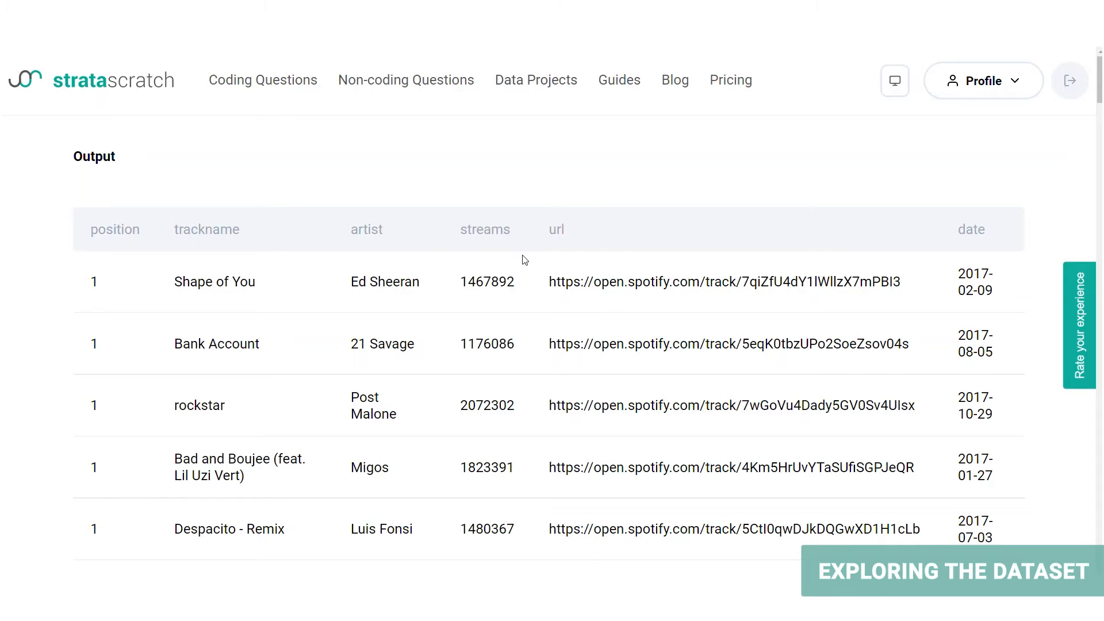
mouse_move(216, 306)
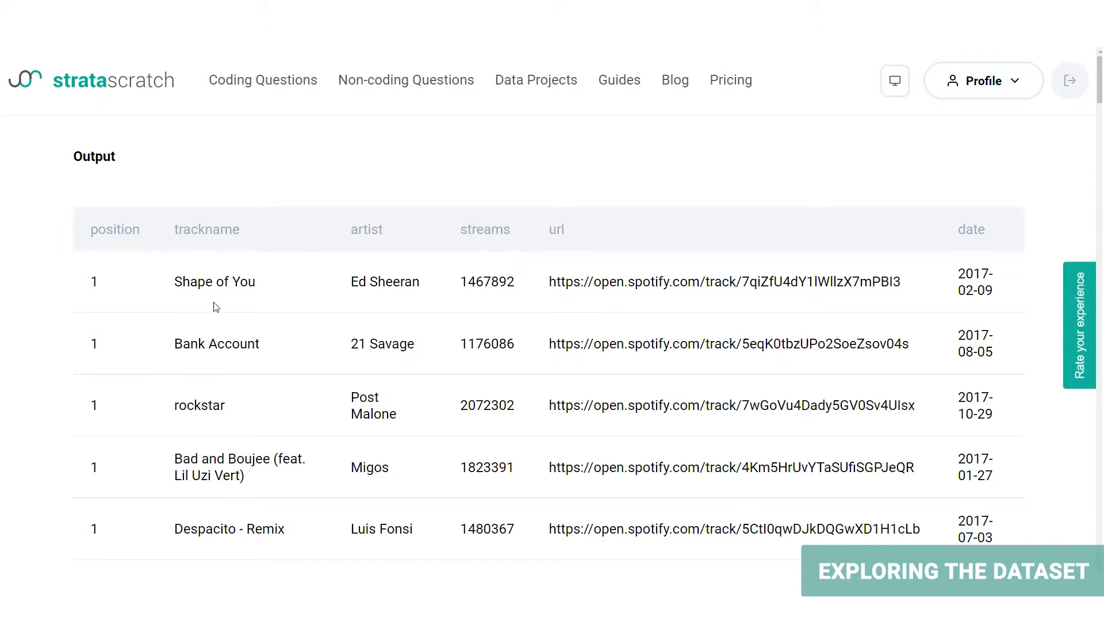
mouse_move(67, 394)
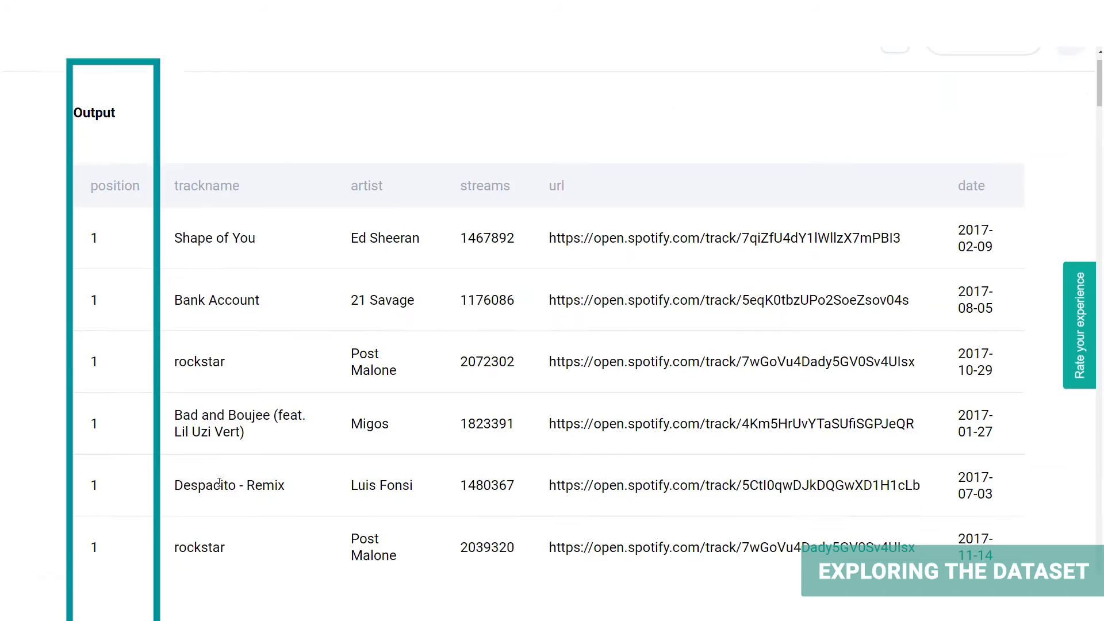
scroll("down", 3)
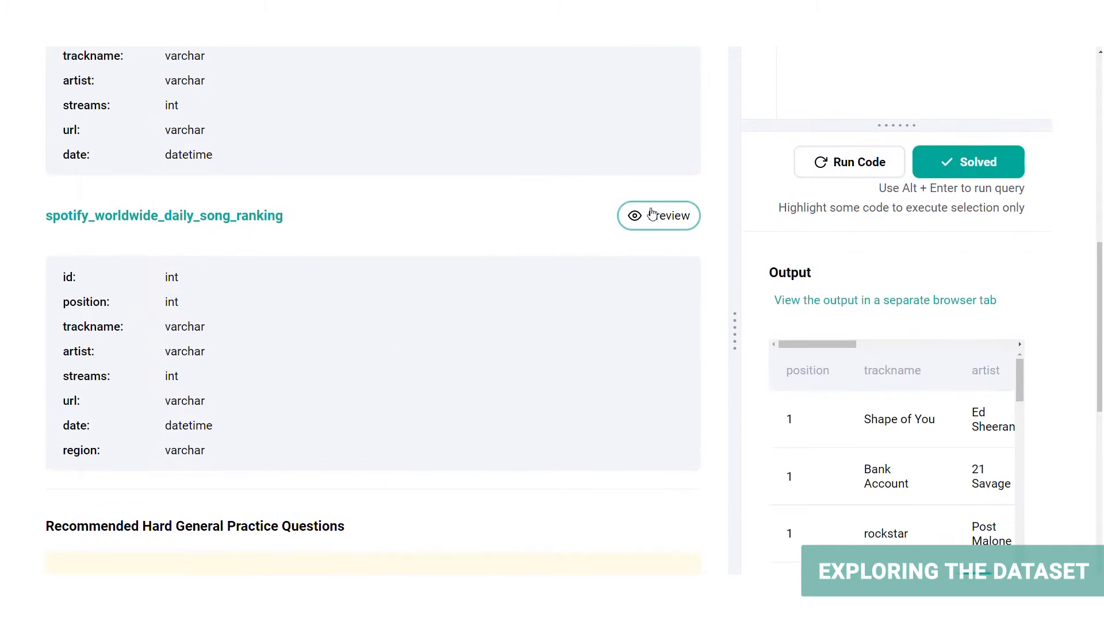
left_click(658, 216)
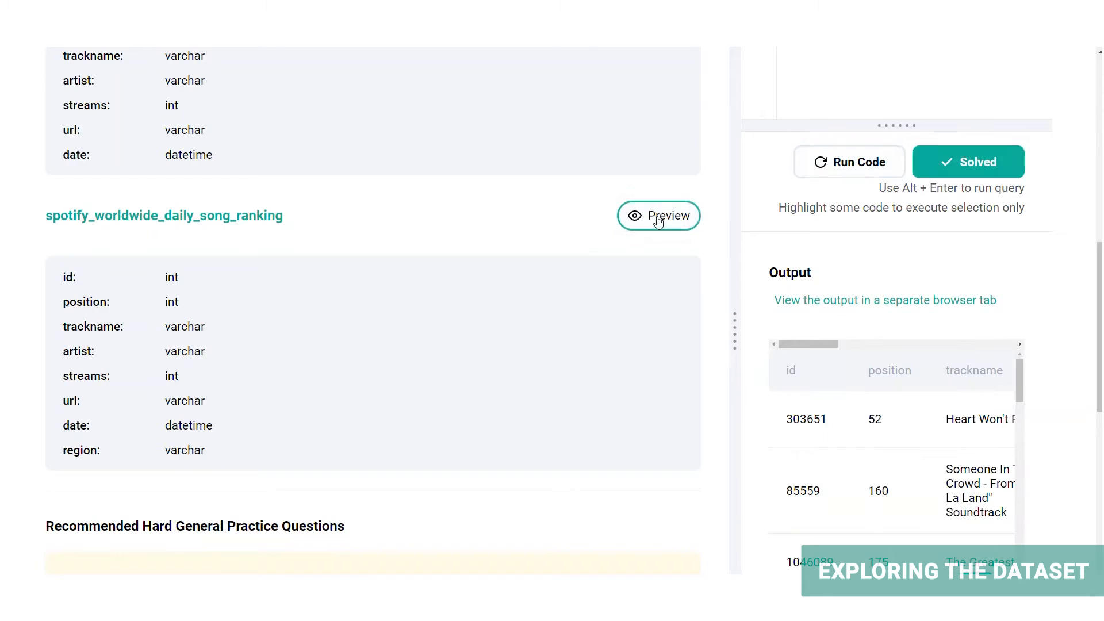
left_click(885, 300)
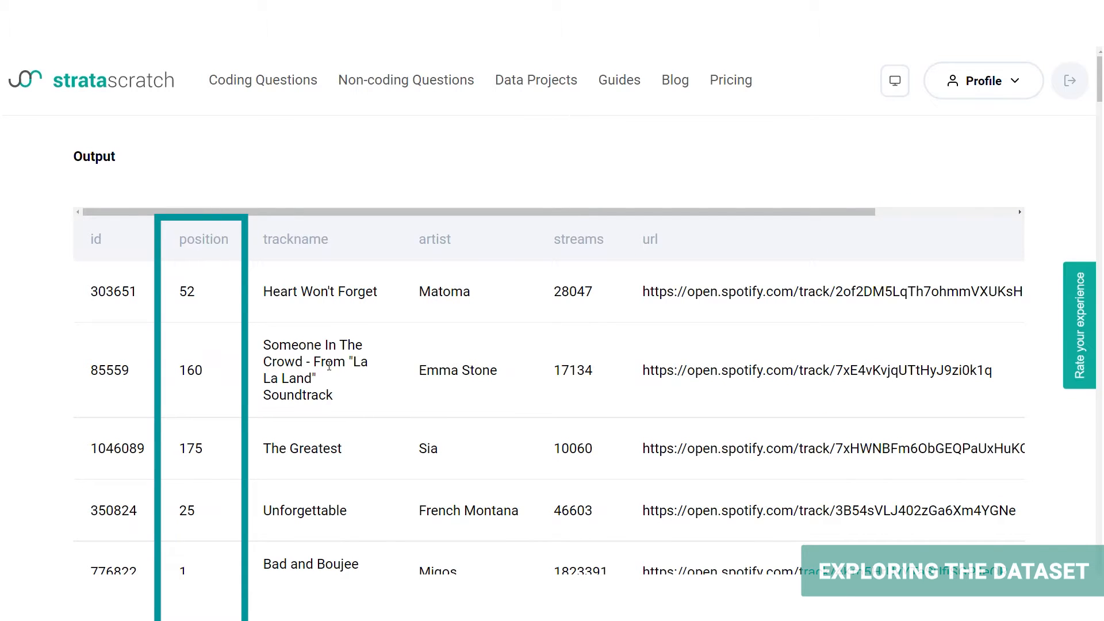
mouse_move(217, 447)
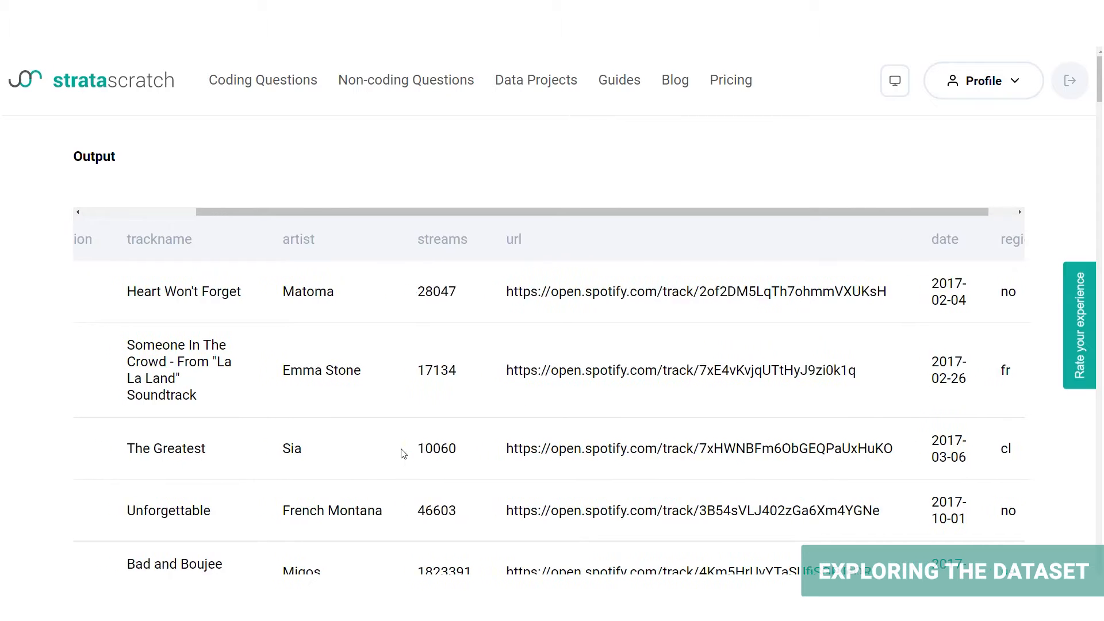
scroll("down", 3)
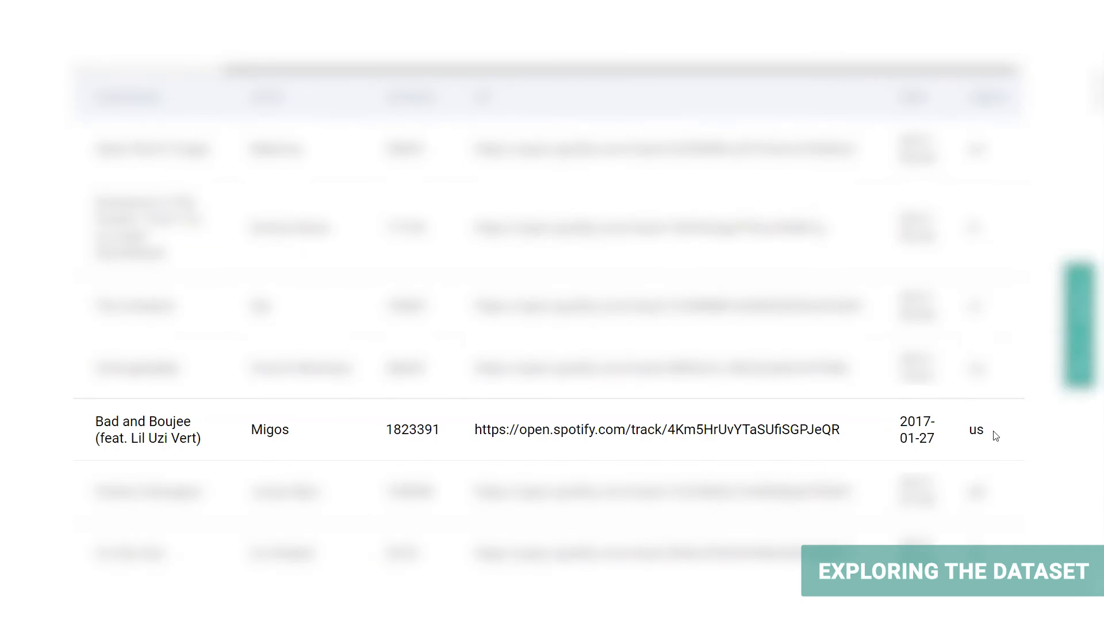
mouse_move(979, 414)
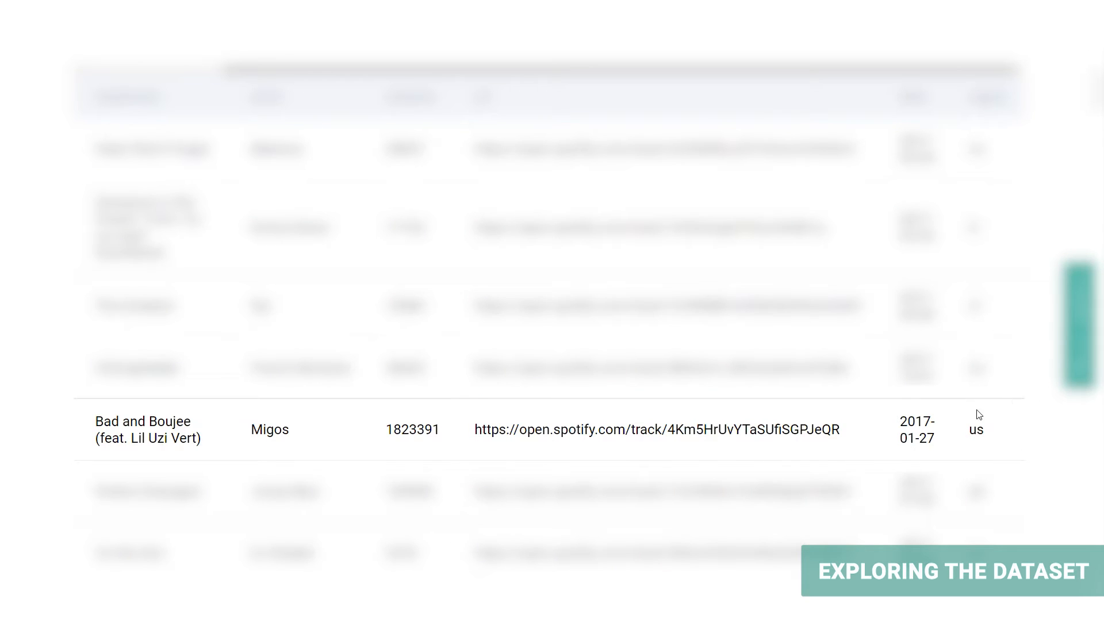
mouse_move(972, 454)
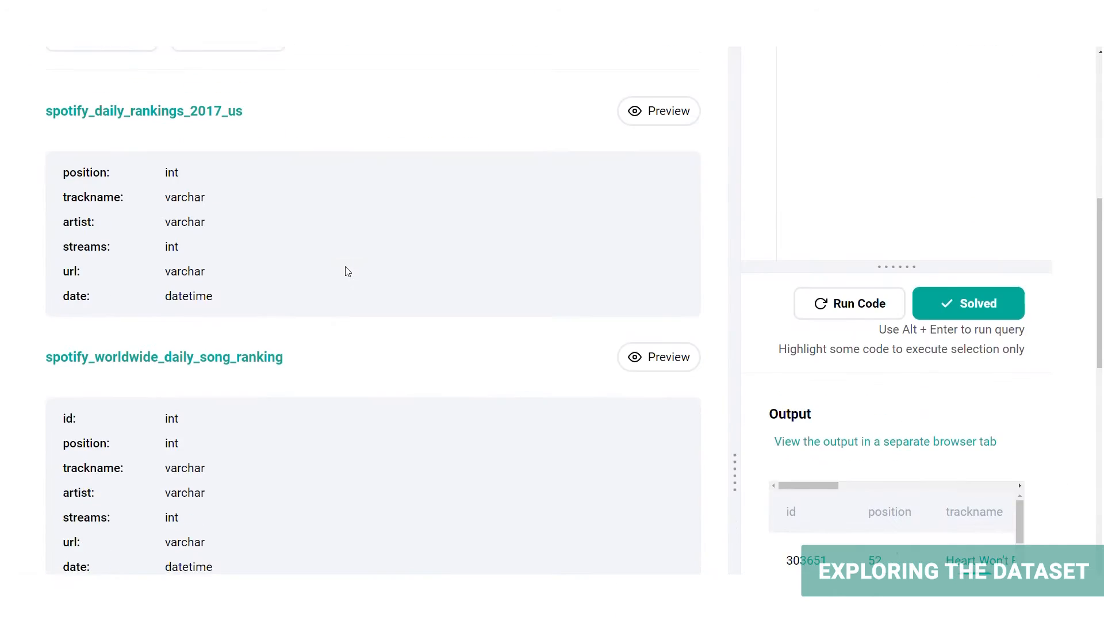
scroll("down", 3)
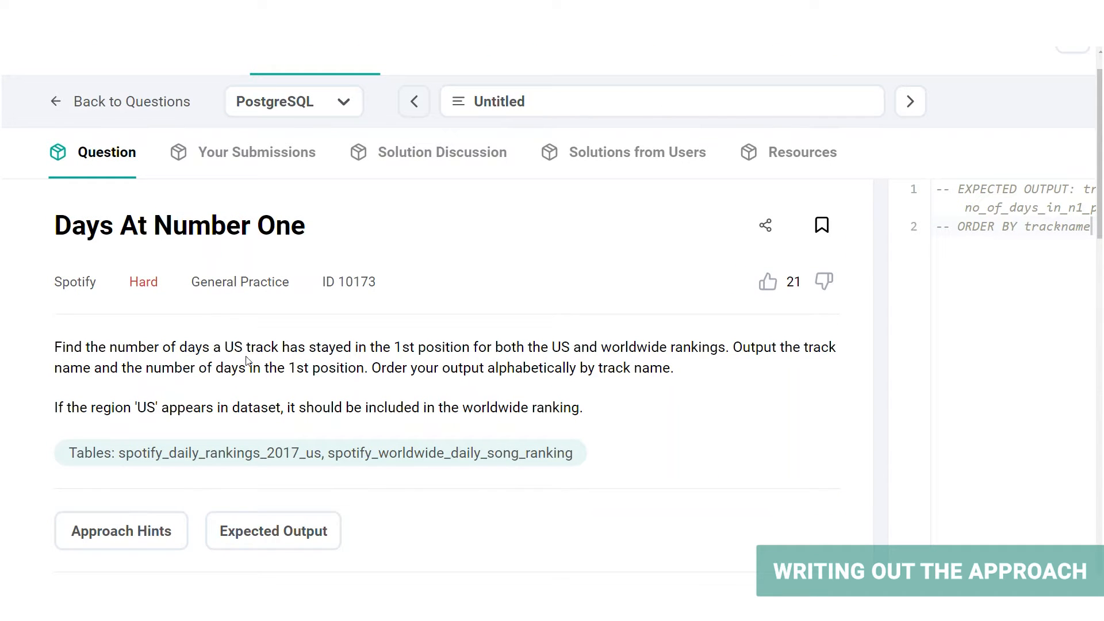
mouse_move(535, 345)
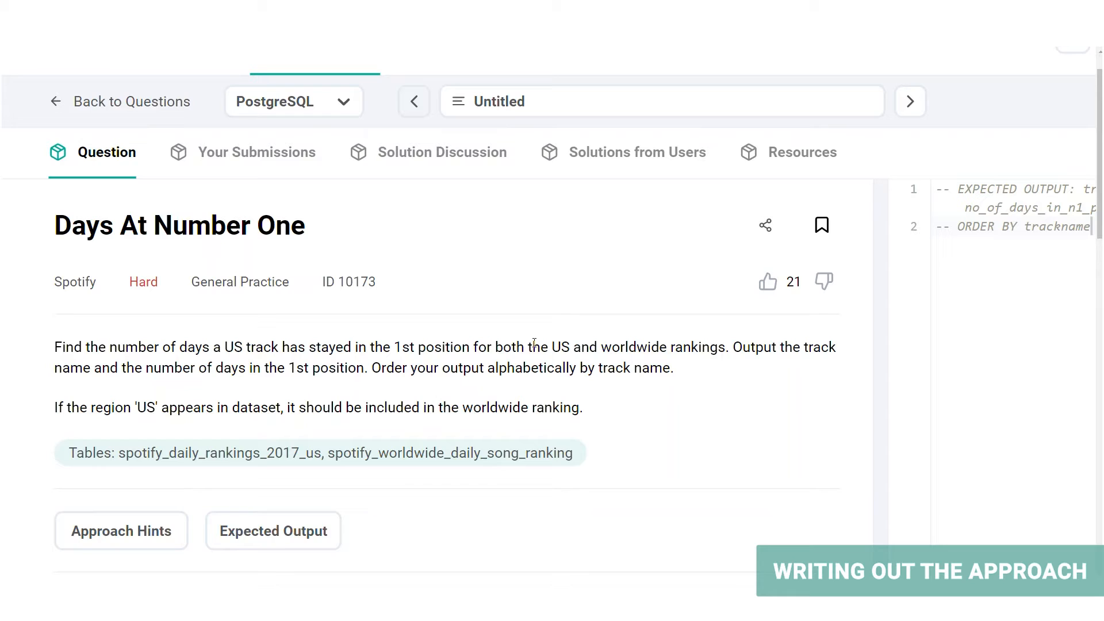
double_click(510, 347)
type("--Filter out the US tracks that are in position #1")
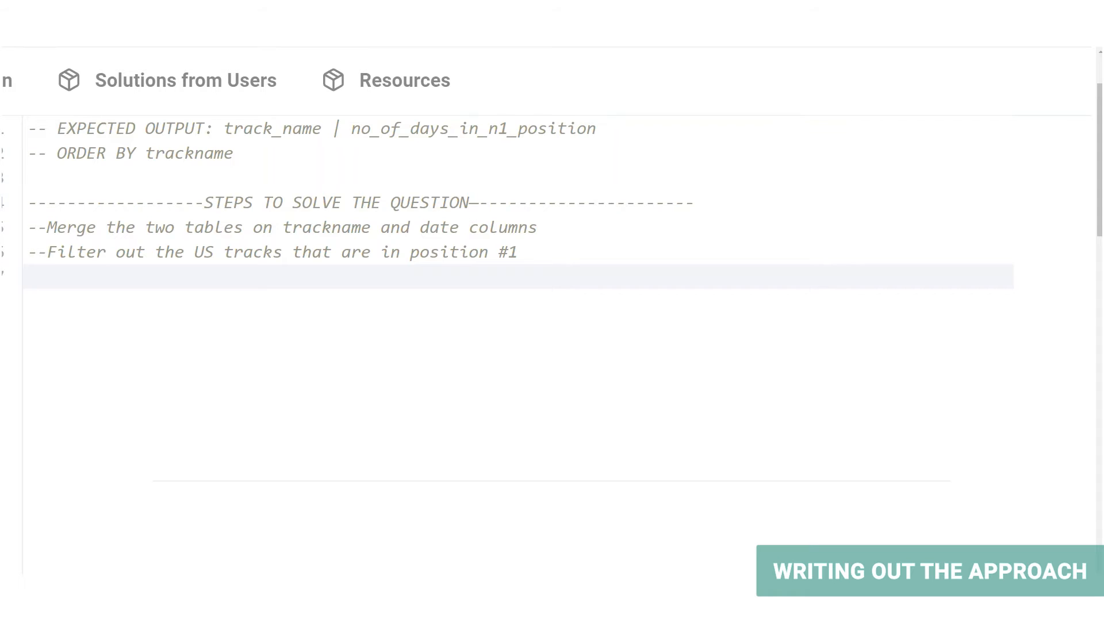
Add a plan comment defining a new column with SUM() OVER (PARTITION BY) and a CASE.
type("--Define a new column using SUM() OVER (PARTITION BY ) clauses")
type("--Insert CASE expressions within the SUM() function")
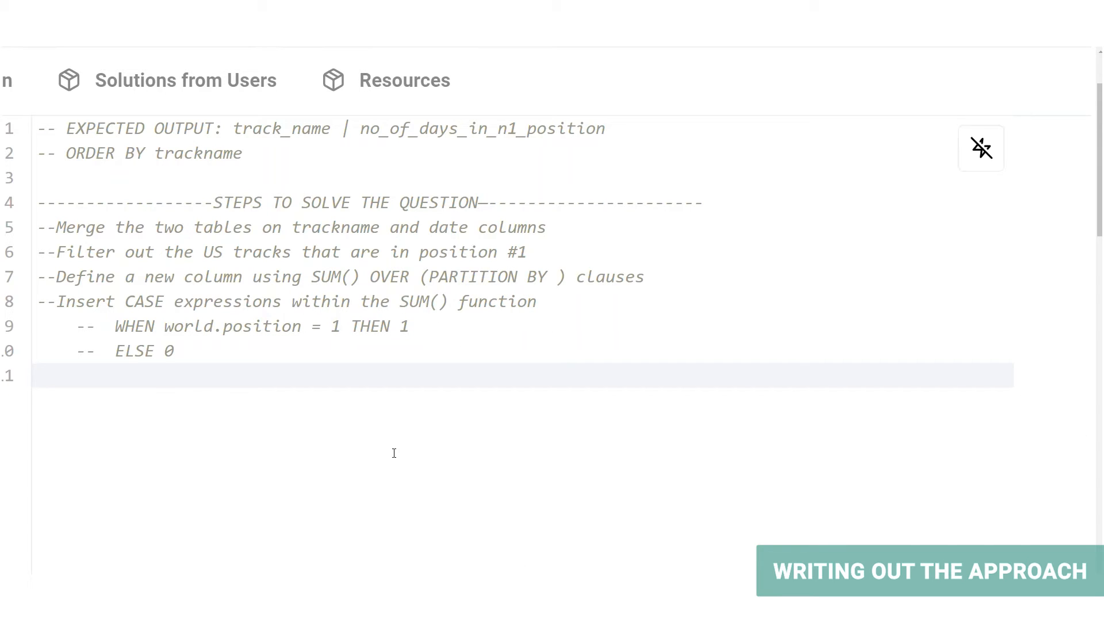
mouse_move(178, 326)
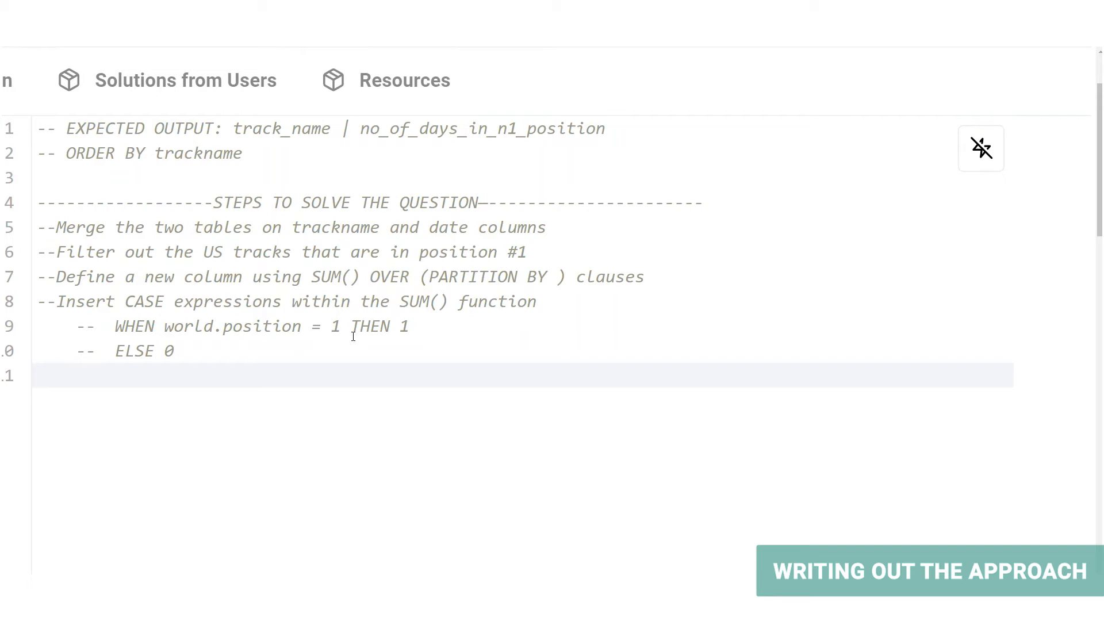
mouse_move(348, 332)
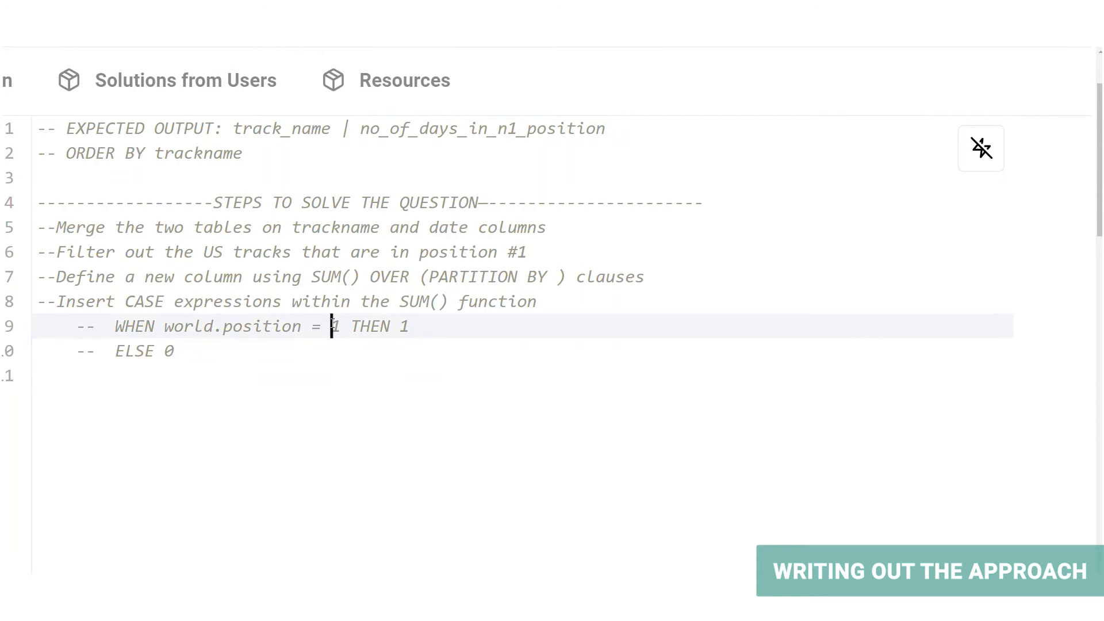
left_click(175, 351)
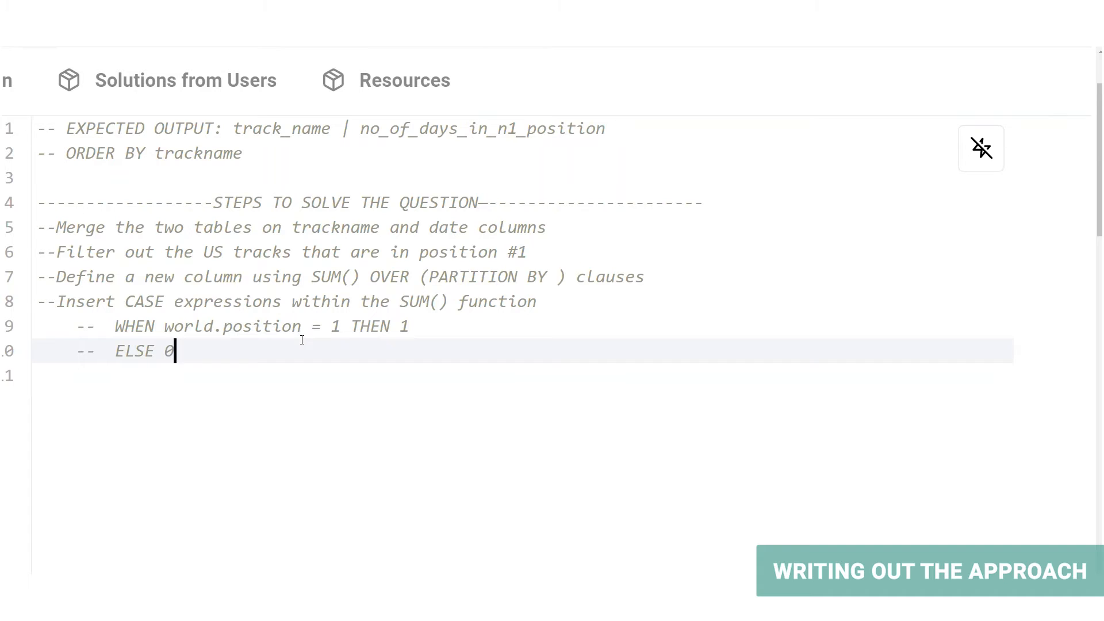
mouse_move(399, 302)
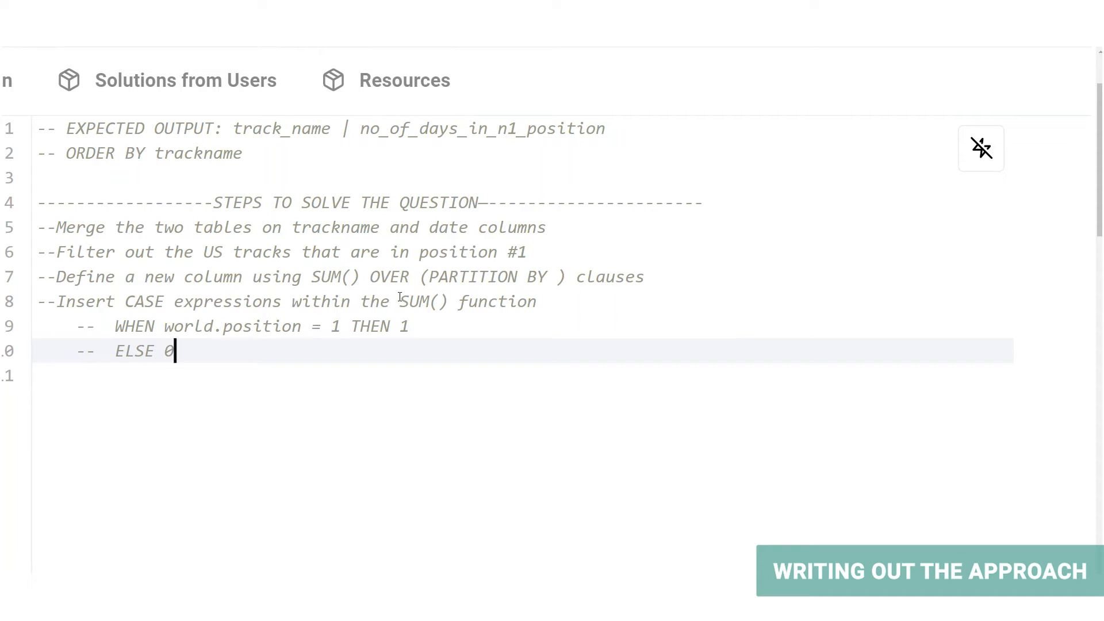
double_click(421, 301)
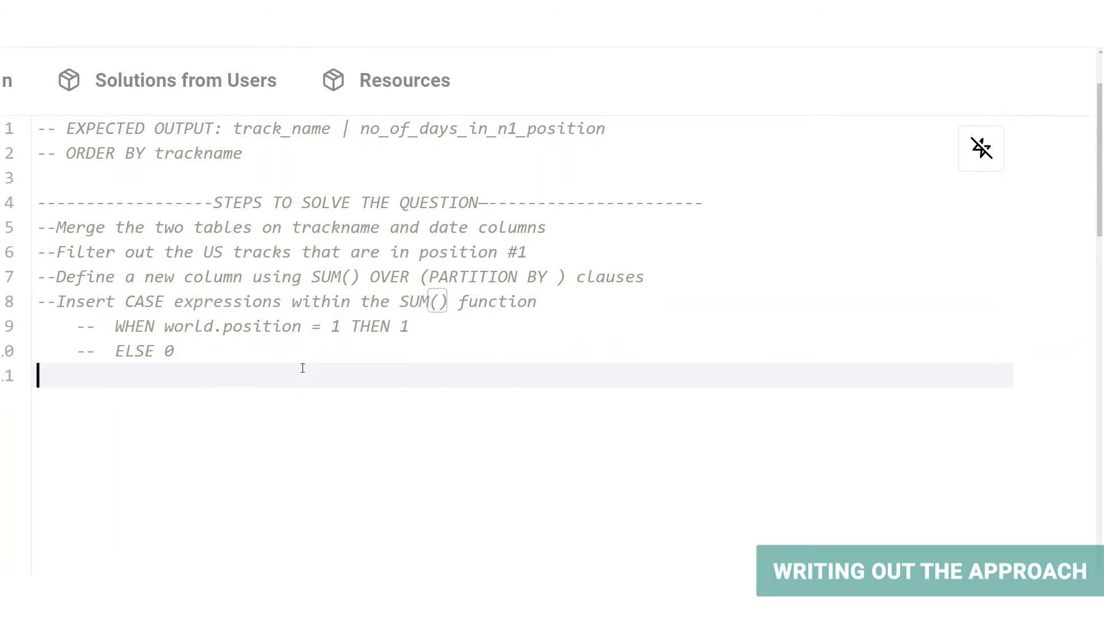
Add plan comments: store SUM() as n_days_on_n1_position, MAX() with GROUP BY, ORDER BY trackname.
type("-- Store SUM() value in new column as n_days_on_n1_position")
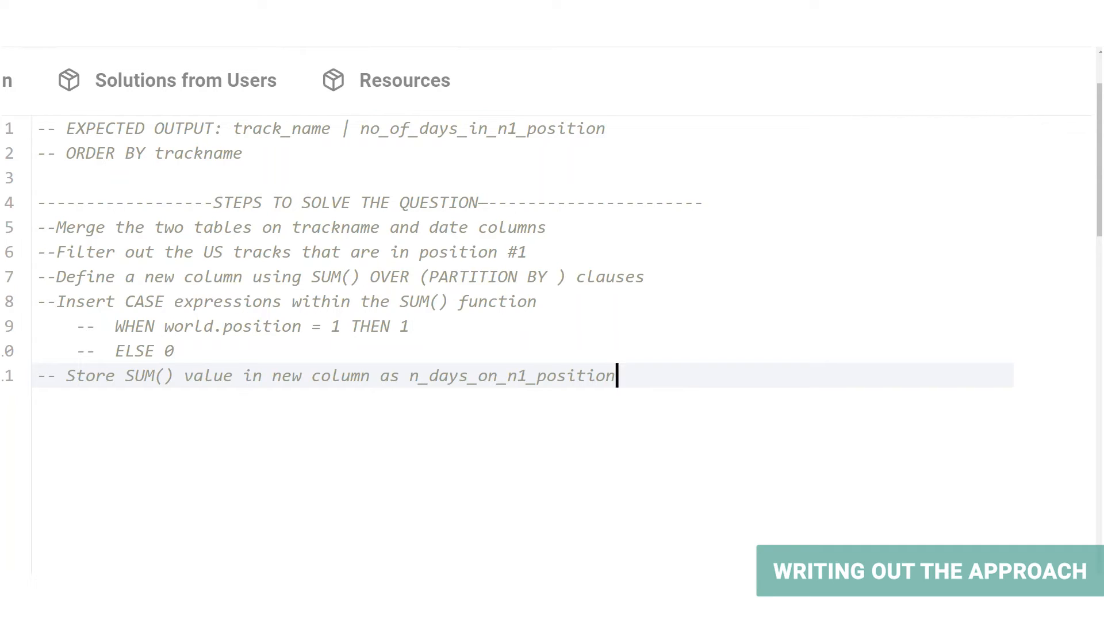
type("--Select trackname and perform MAX() function on the temp table with GROUP BY")
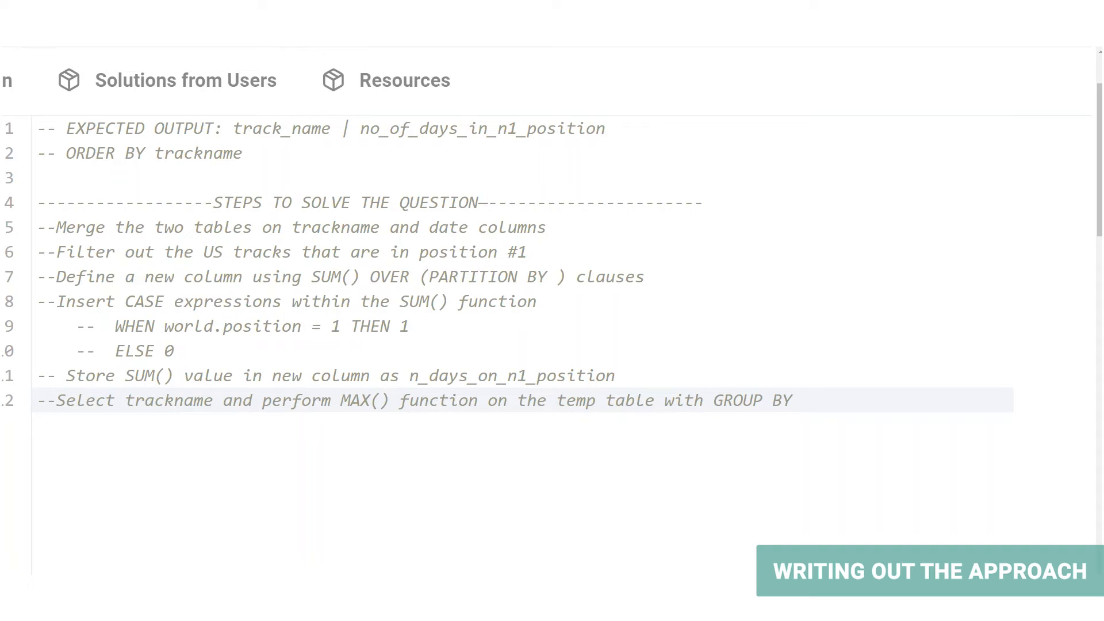
type("-- ORDER BY trackname")
type("FROM spotify_daily_rankings_2017_us")
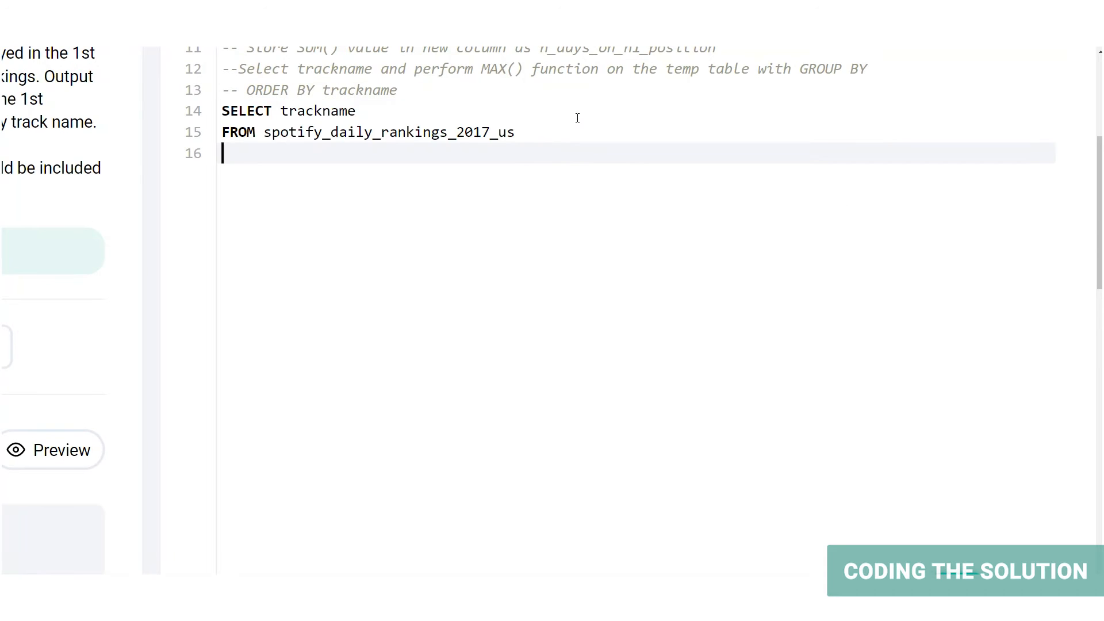
Run the query selecting us.trackname from the US table inner joined to the worldwide table on trackname and date.
scroll("down", 3)
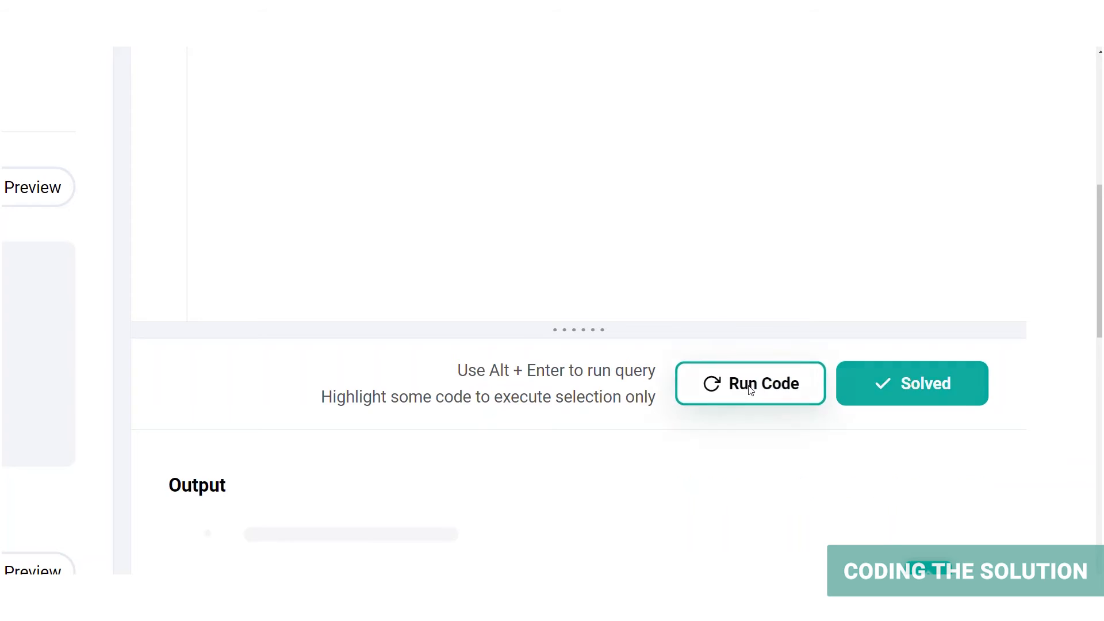
left_click(750, 383)
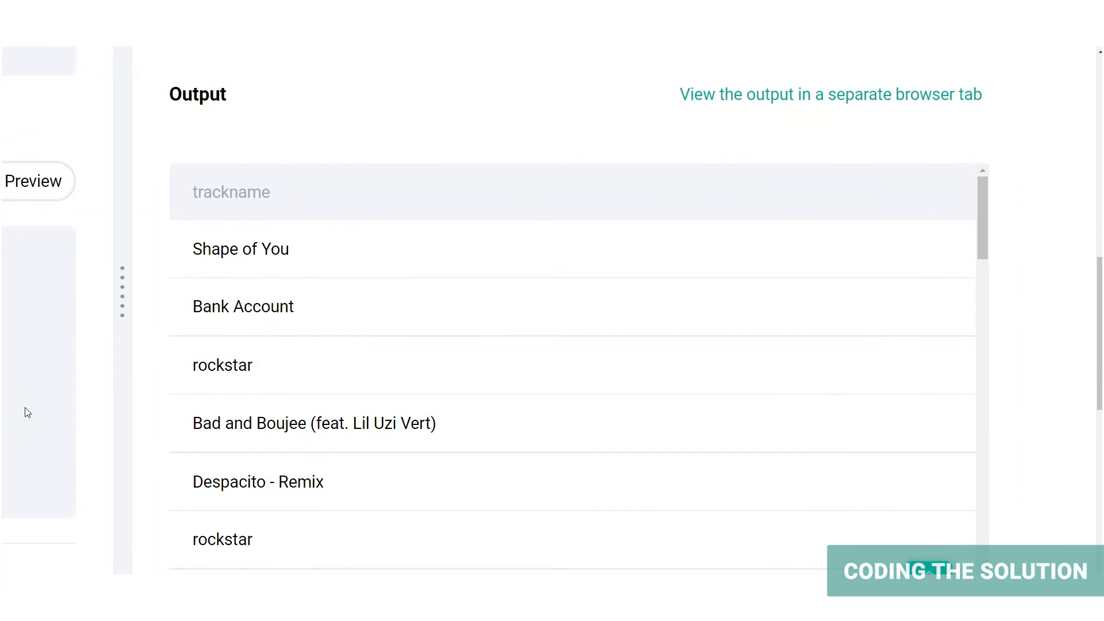
scroll("down", 3)
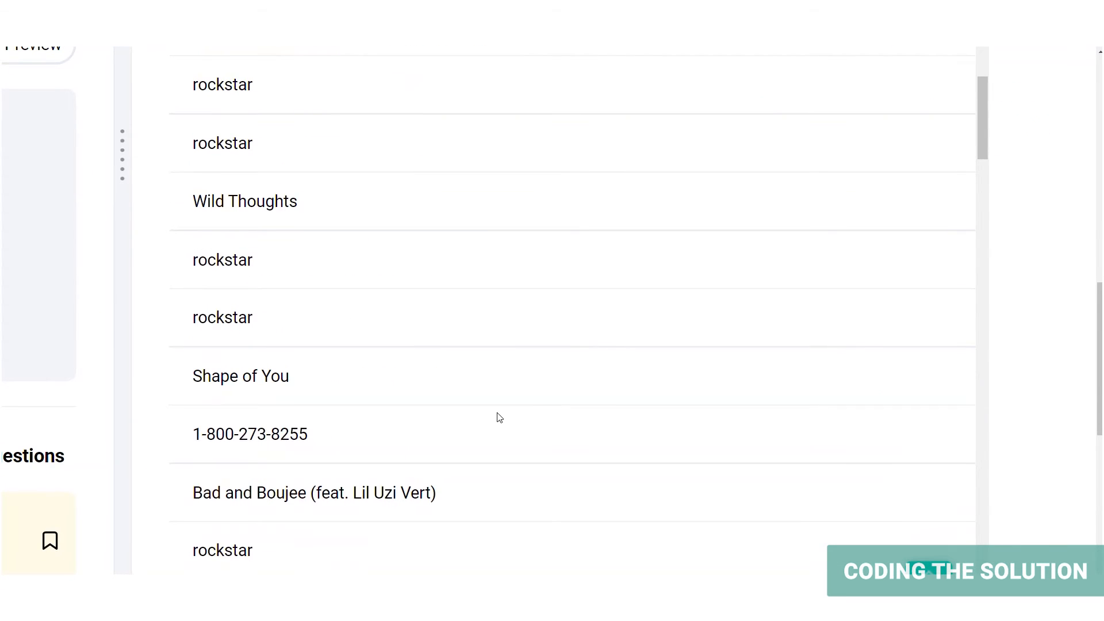
scroll("down", 3)
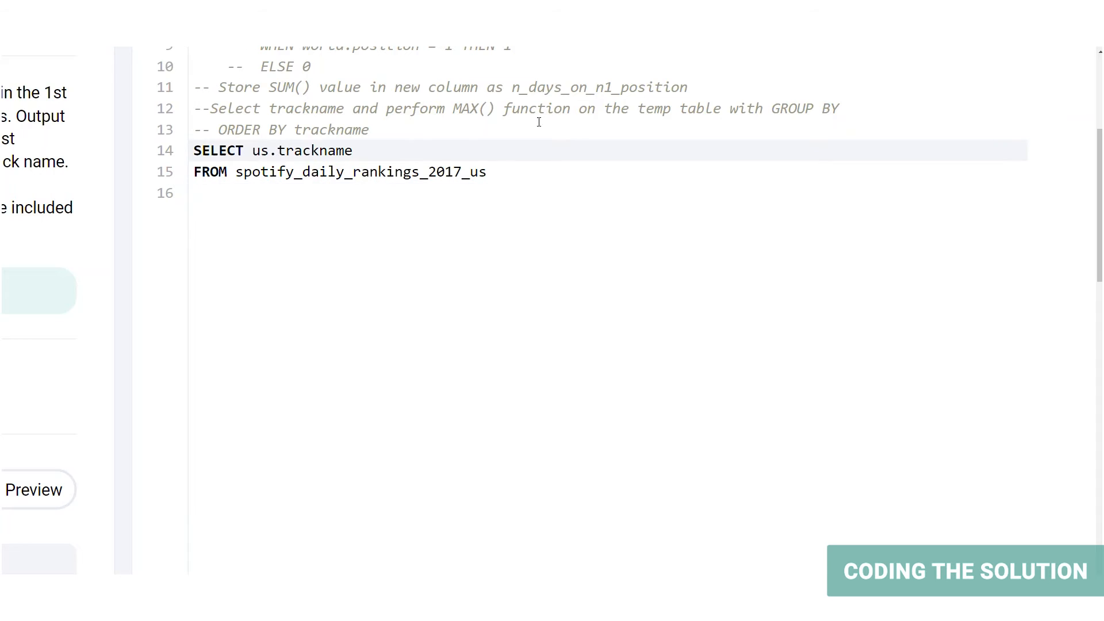
type("us")
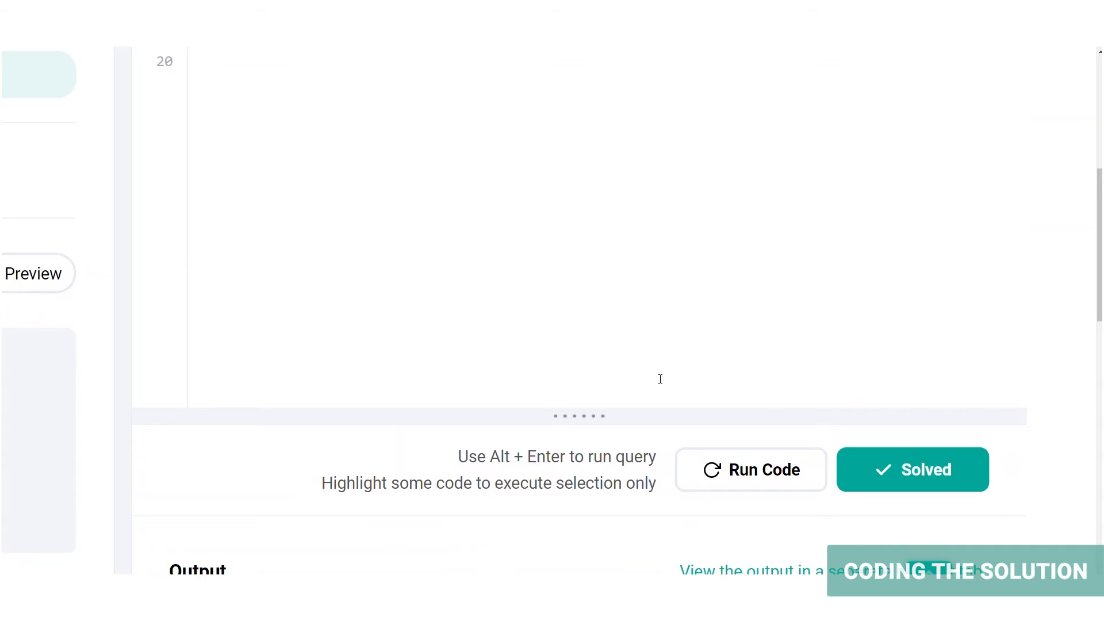
scroll("down", 3)
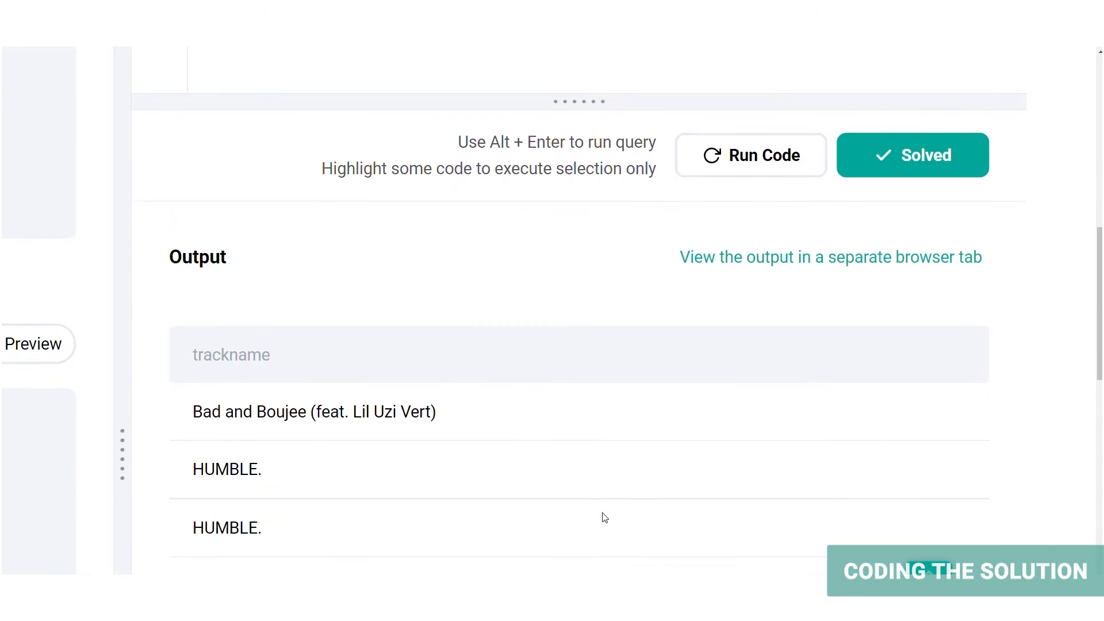
scroll("down", 3)
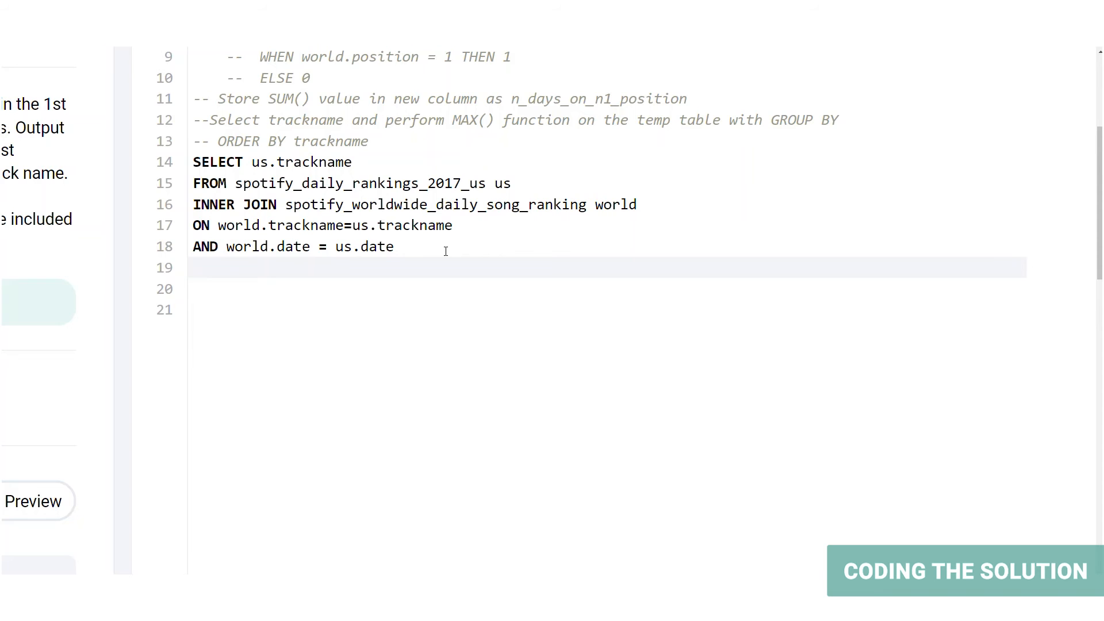
Filter the joined rankings with WHERE us.position = 1.
type("WHERE us.position = 1")
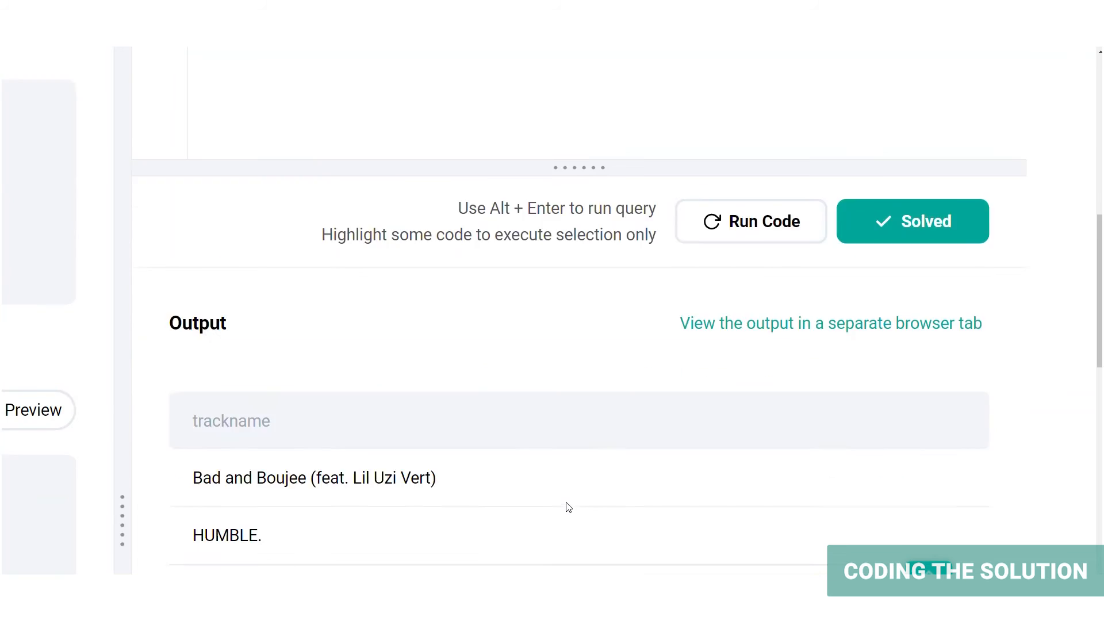
scroll("down", 3)
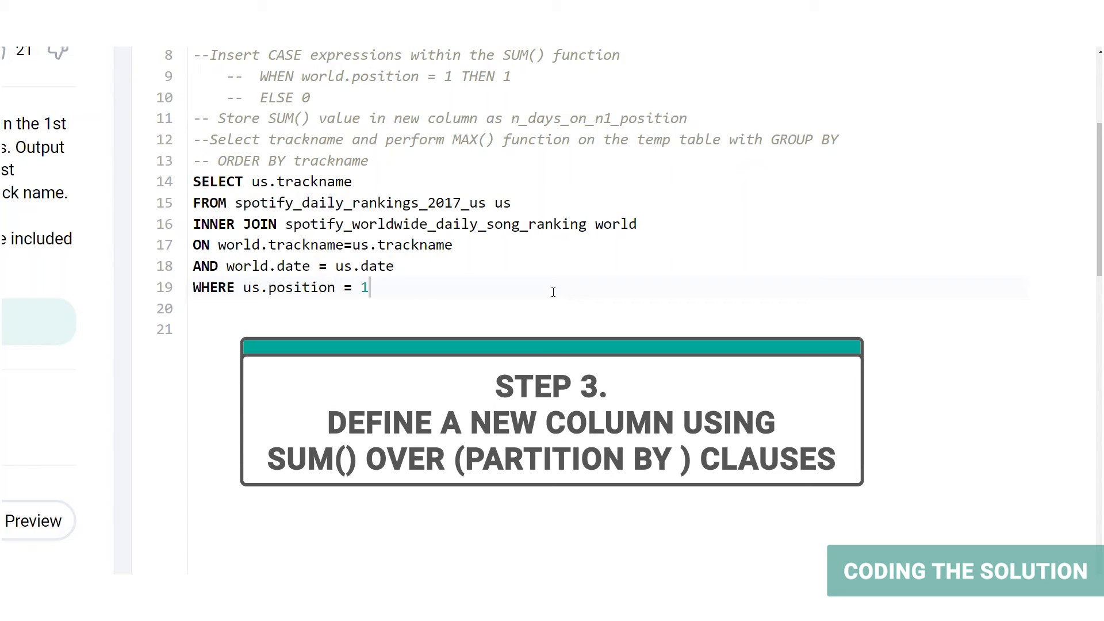
mouse_move(577, 257)
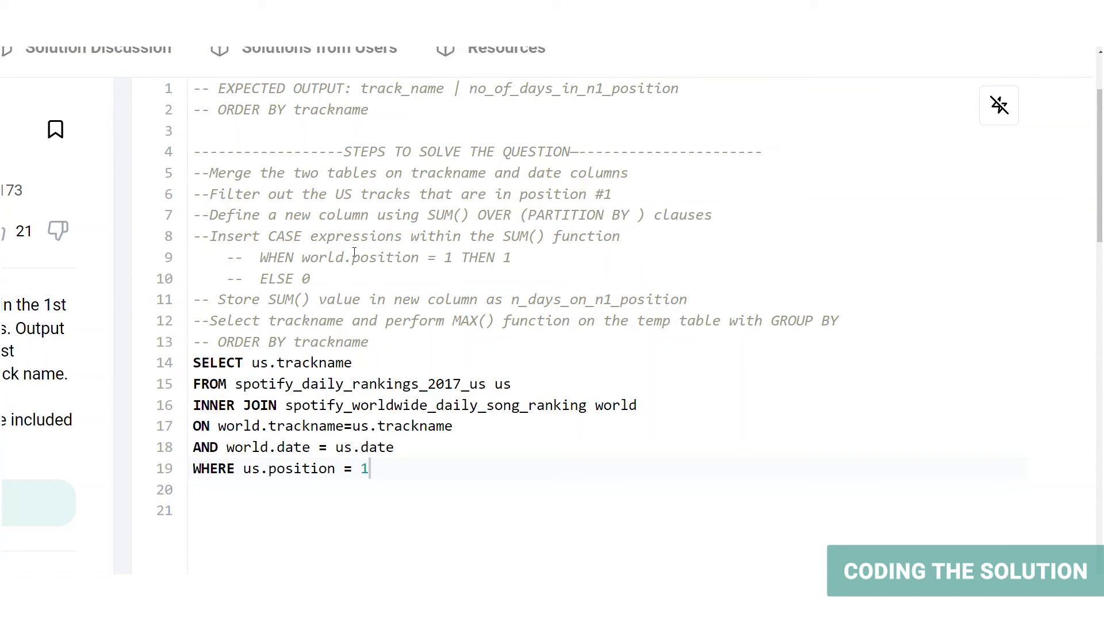
mouse_move(426, 361)
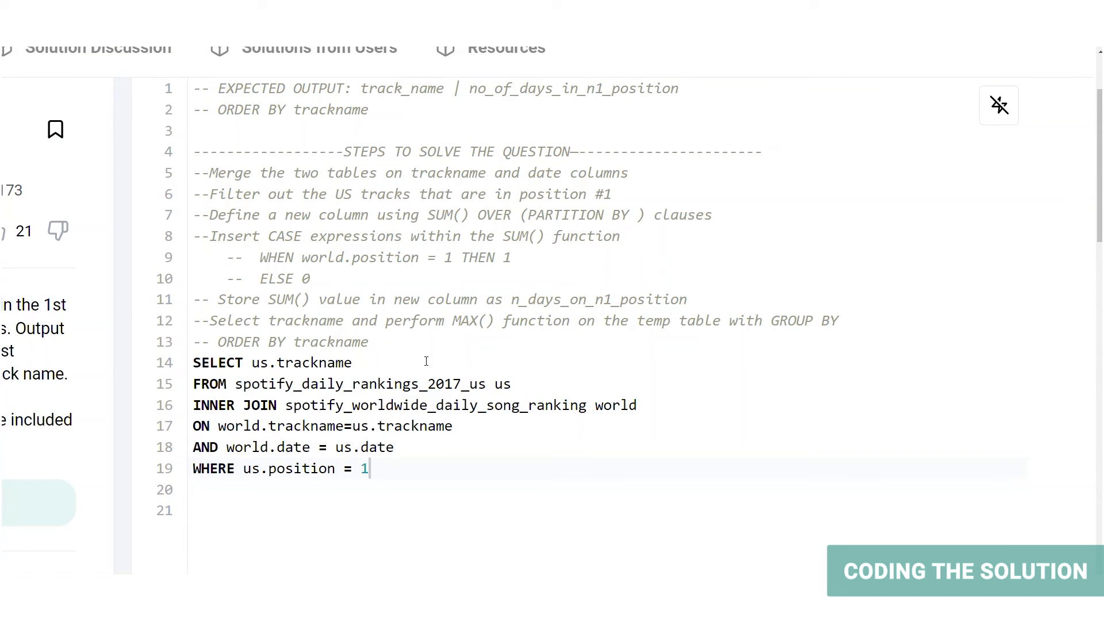
scroll("down", 3)
type("n_days_on_n1_position")
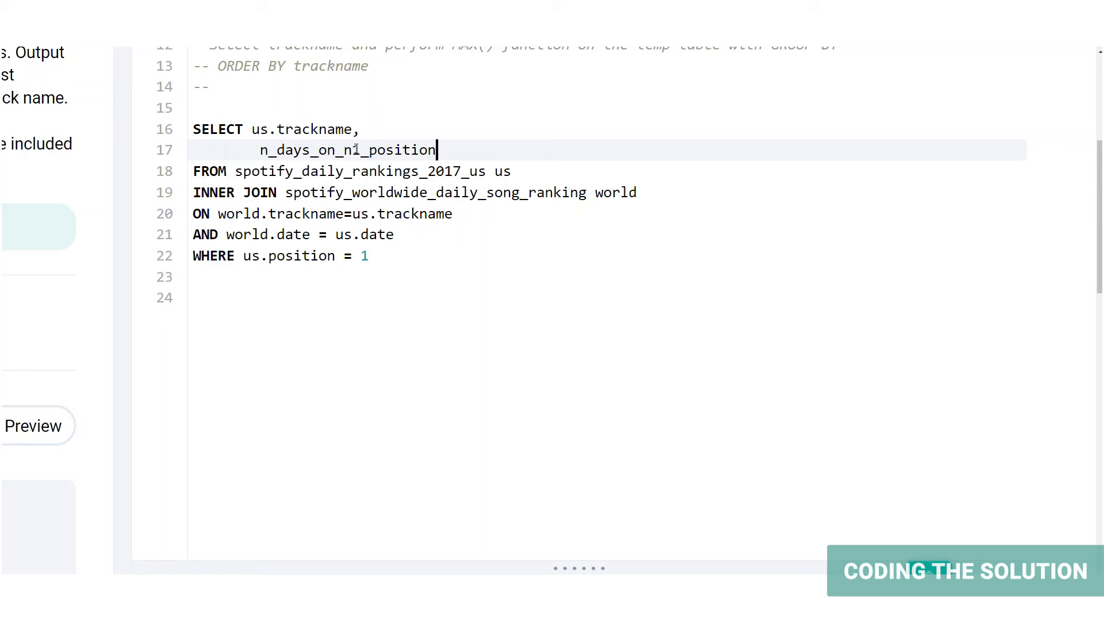
mouse_move(461, 275)
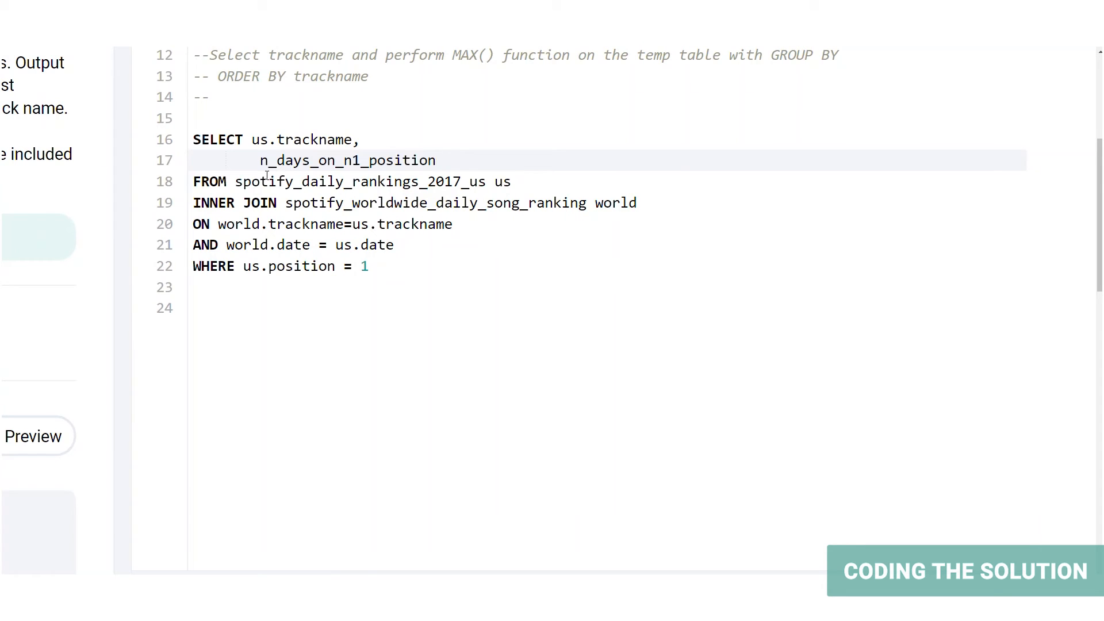
Add SUM(CASE) OVER(PARTITION BY us.trackname) AS n_days_on_n1_position and run it, getting HUMBLE. with 3.
type("SUM() OVER(PARTITION BY us.trackname)  AS")
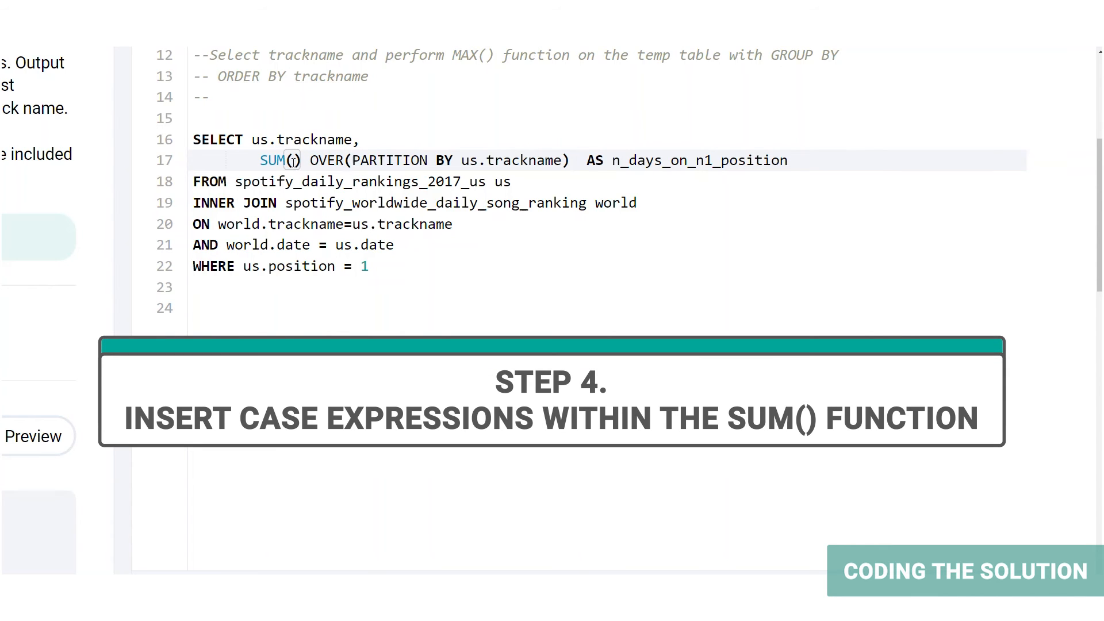
type("CA")
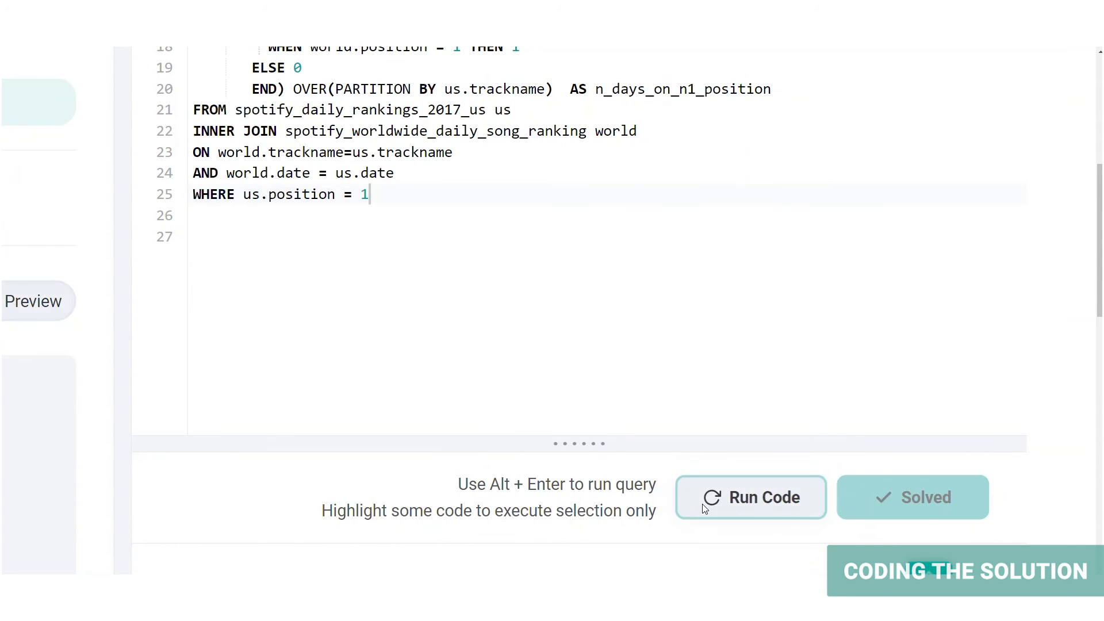
left_click(751, 497)
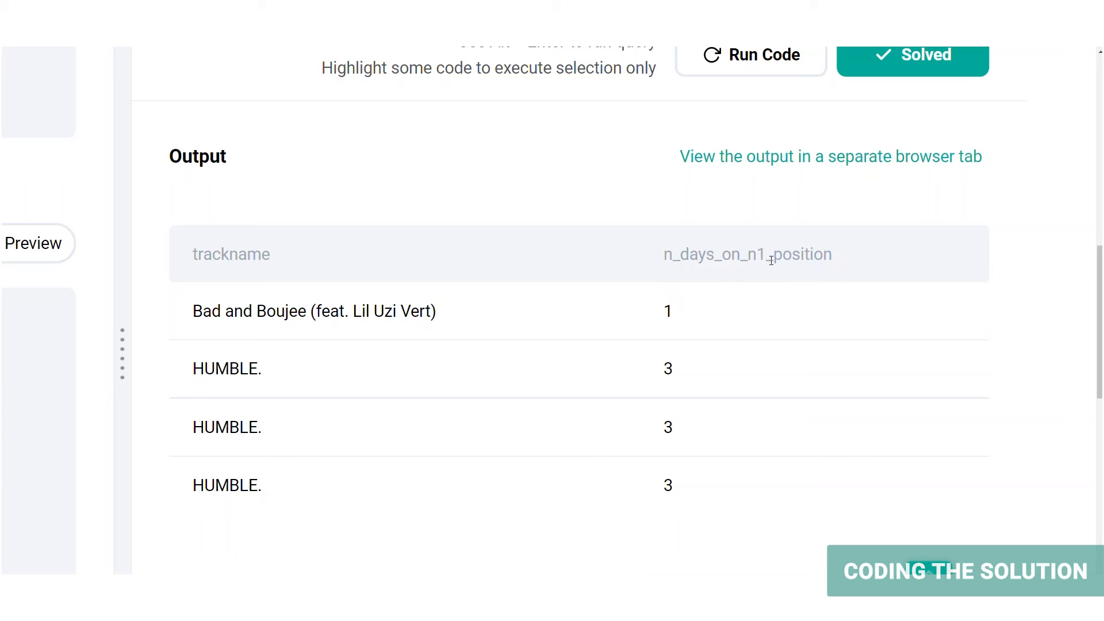
mouse_move(747, 289)
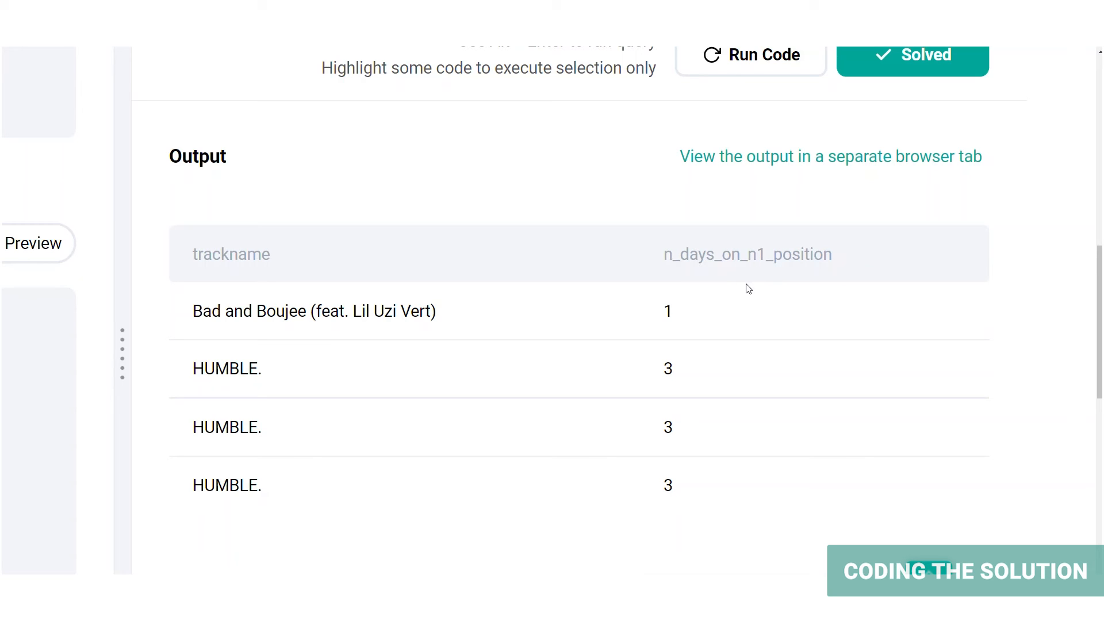
mouse_move(764, 372)
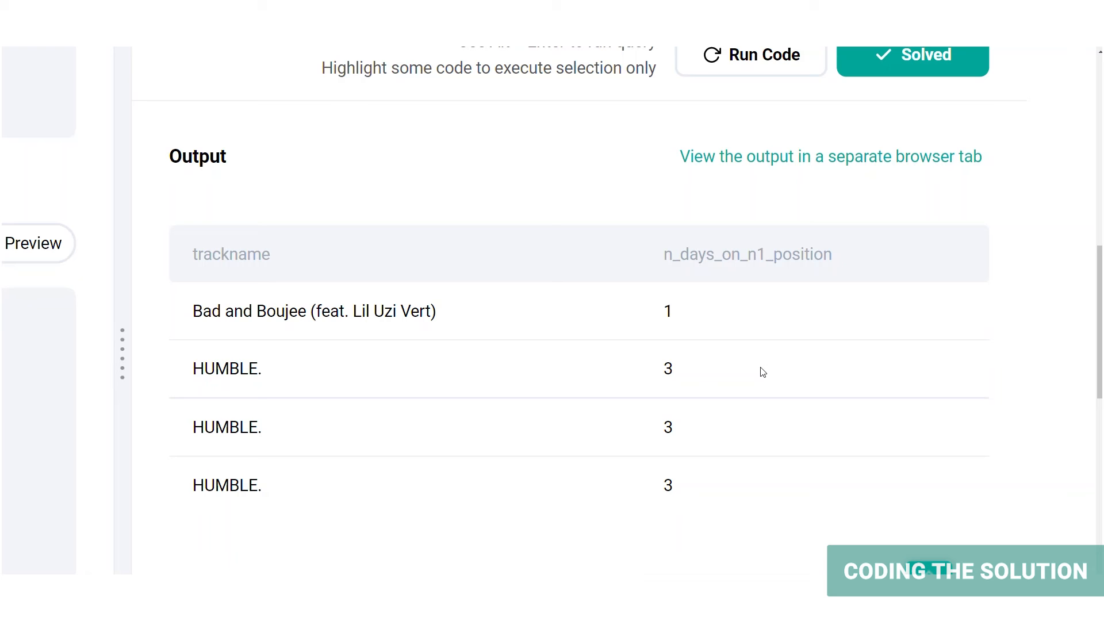
mouse_move(357, 444)
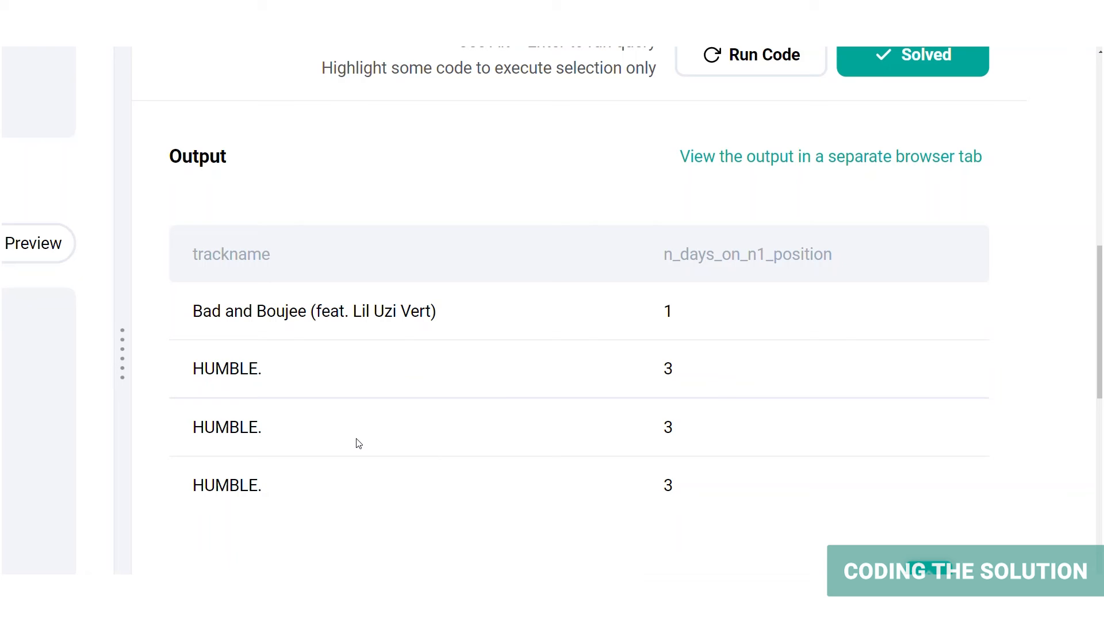
mouse_move(370, 523)
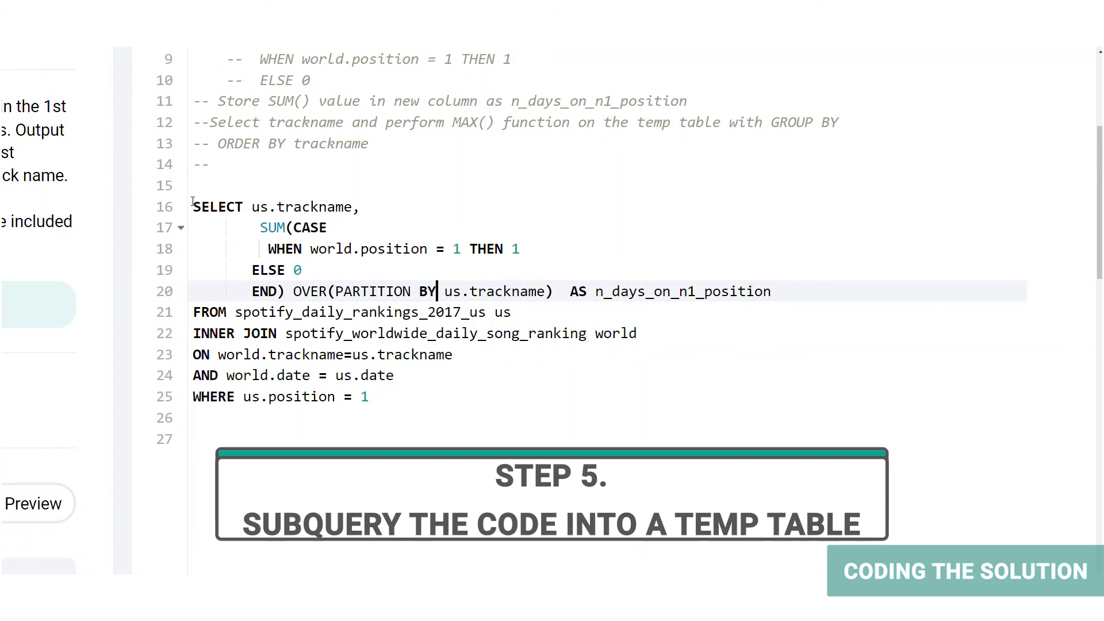
Wrap the query as subquery tmp selecting MAX(n_days_on_n1_position) with GROUP BY trackname and run it.
left_click_drag(193, 206, 370, 397)
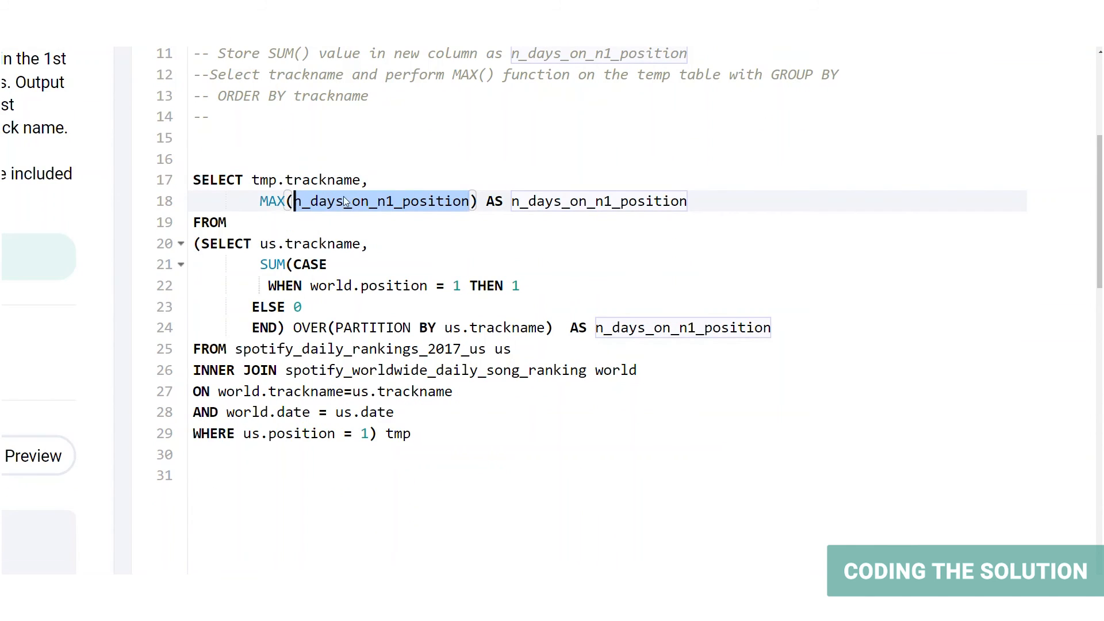
mouse_move(581, 198)
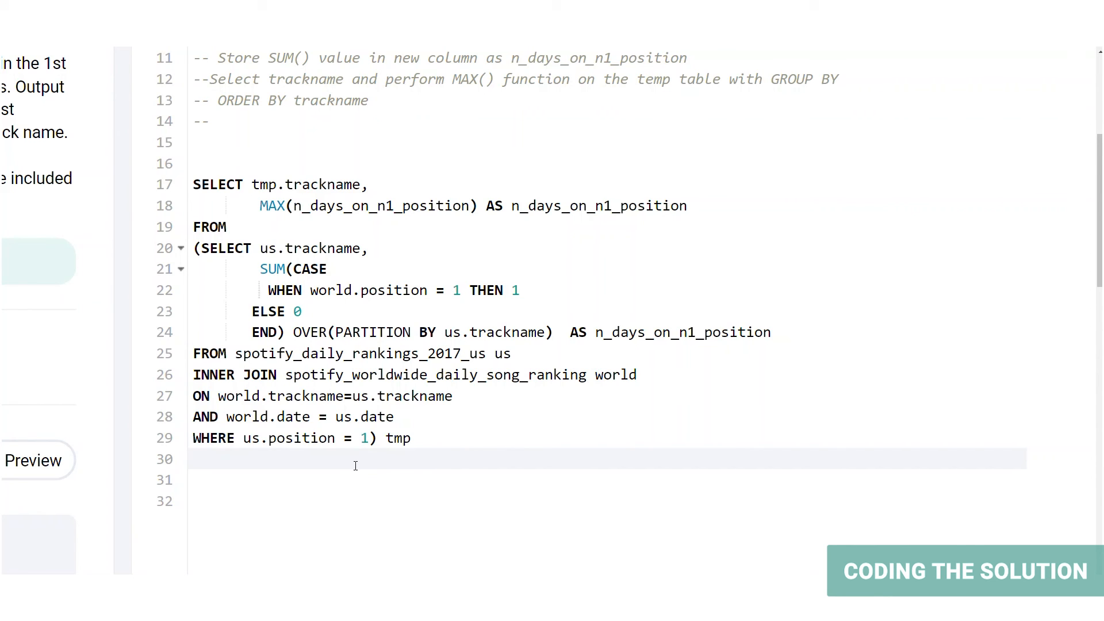
type("GROUP BY trackname")
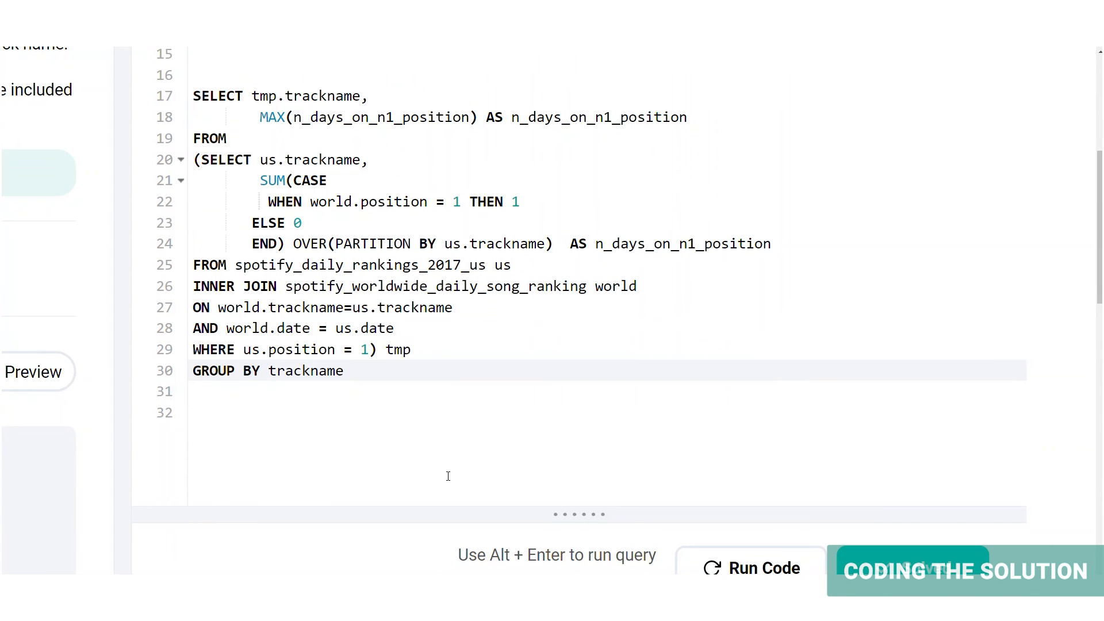
left_click(750, 568)
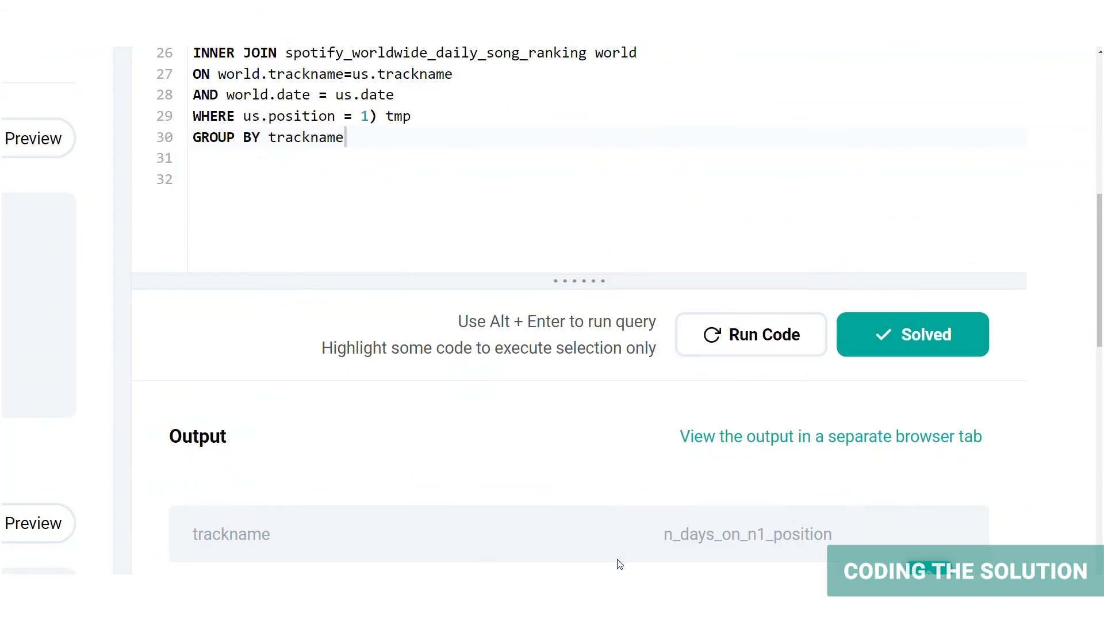
scroll("down", 3)
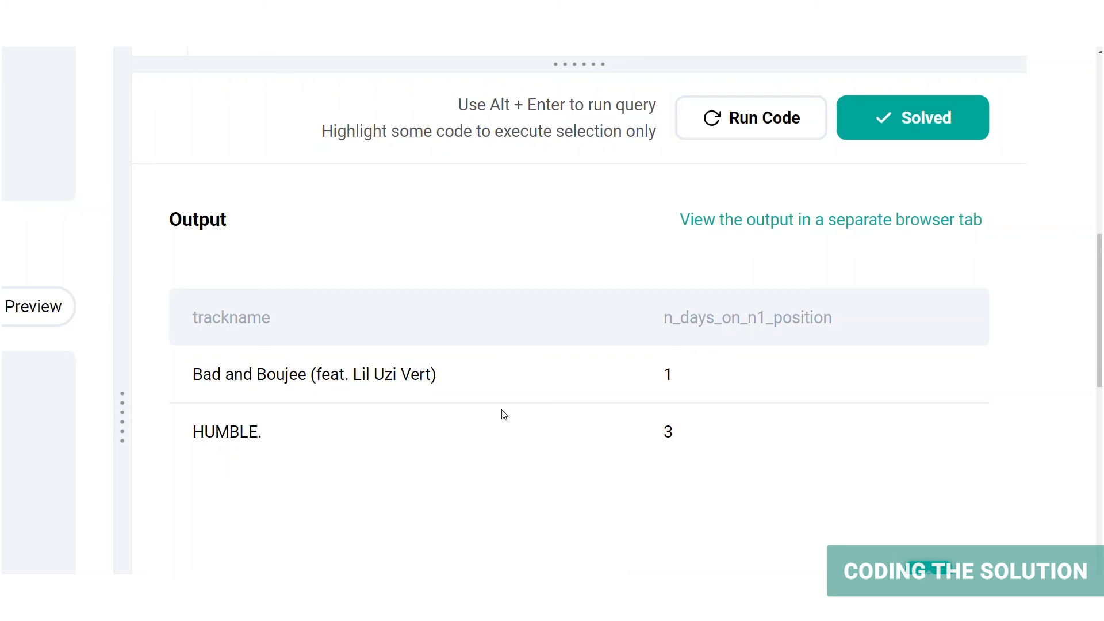
mouse_move(585, 428)
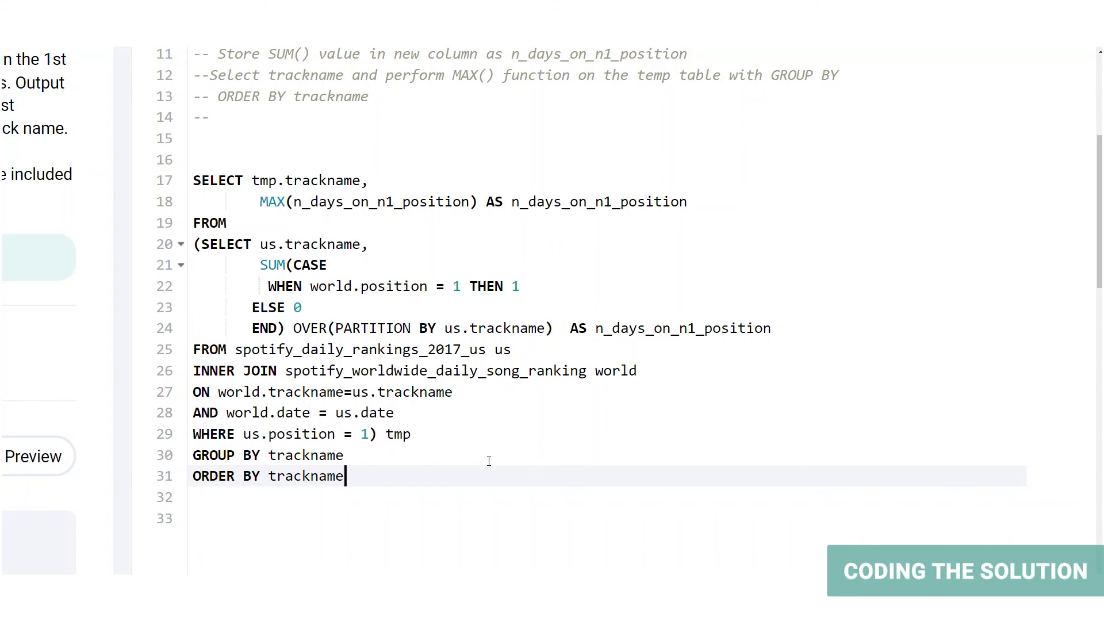
Run the final sorted query and check it as solved: Bad and Boujee 1, HUMBLE. 3.
left_click(751, 241)
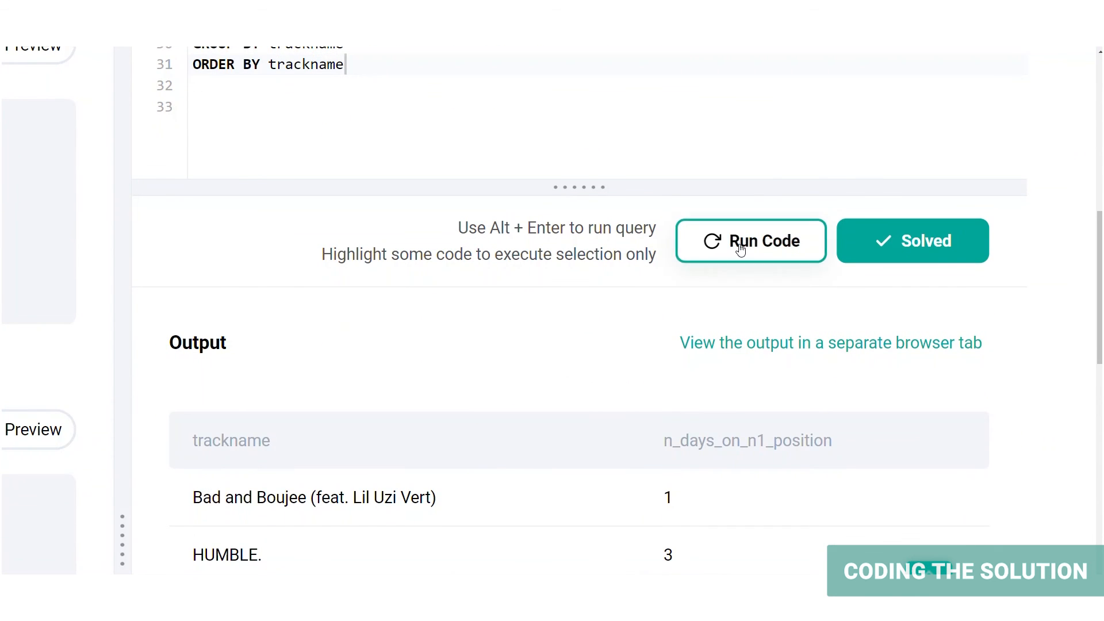
scroll("down", 3)
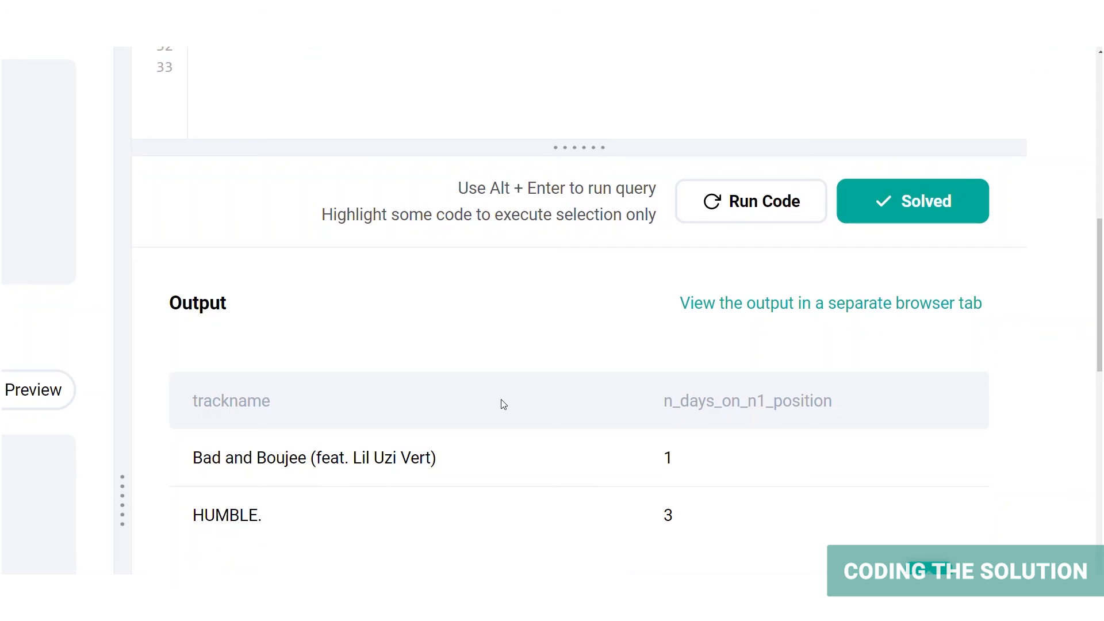
mouse_move(672, 491)
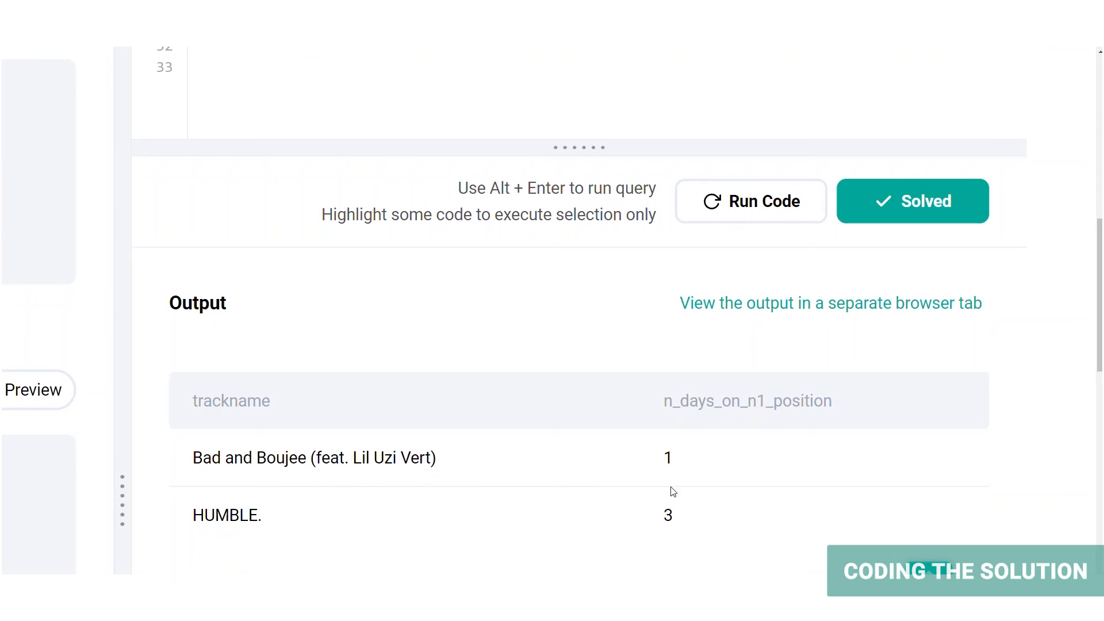
mouse_move(411, 466)
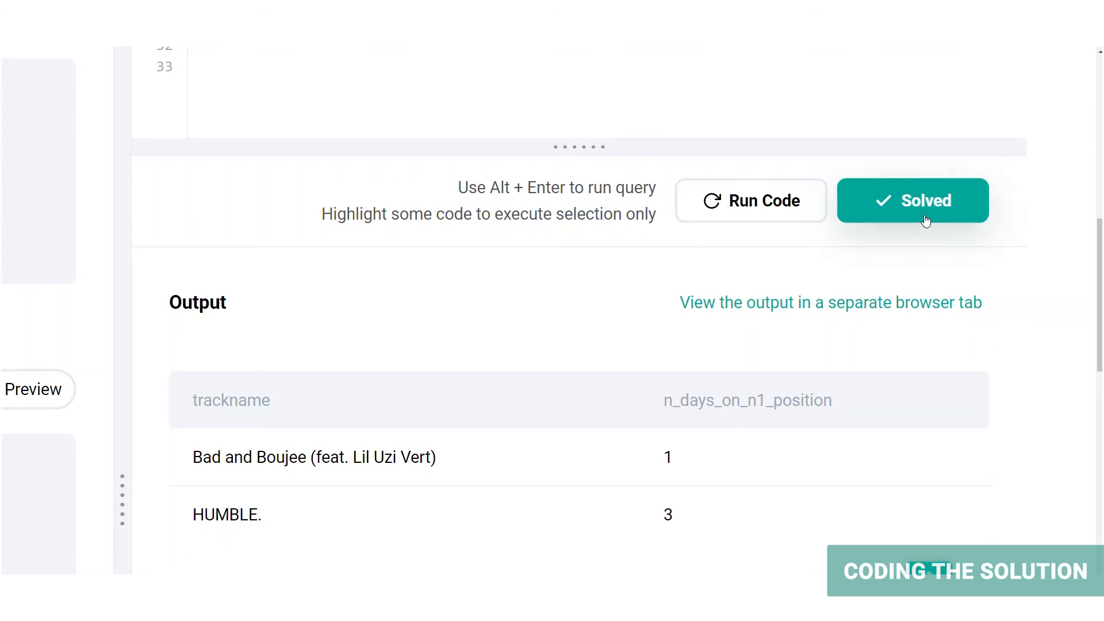
left_click(914, 200)
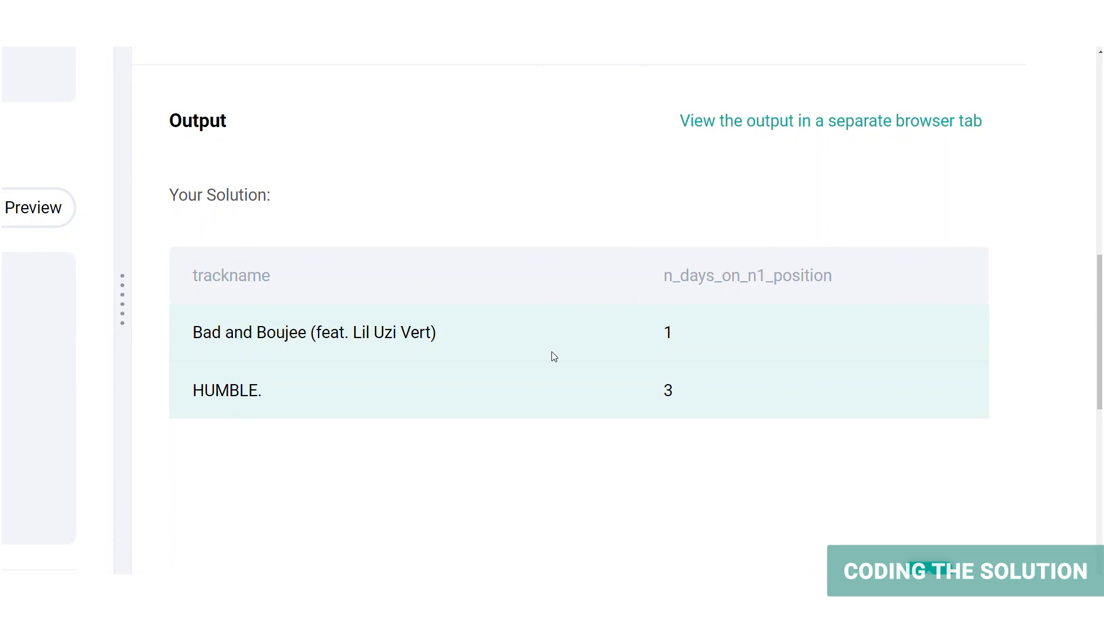
mouse_move(267, 398)
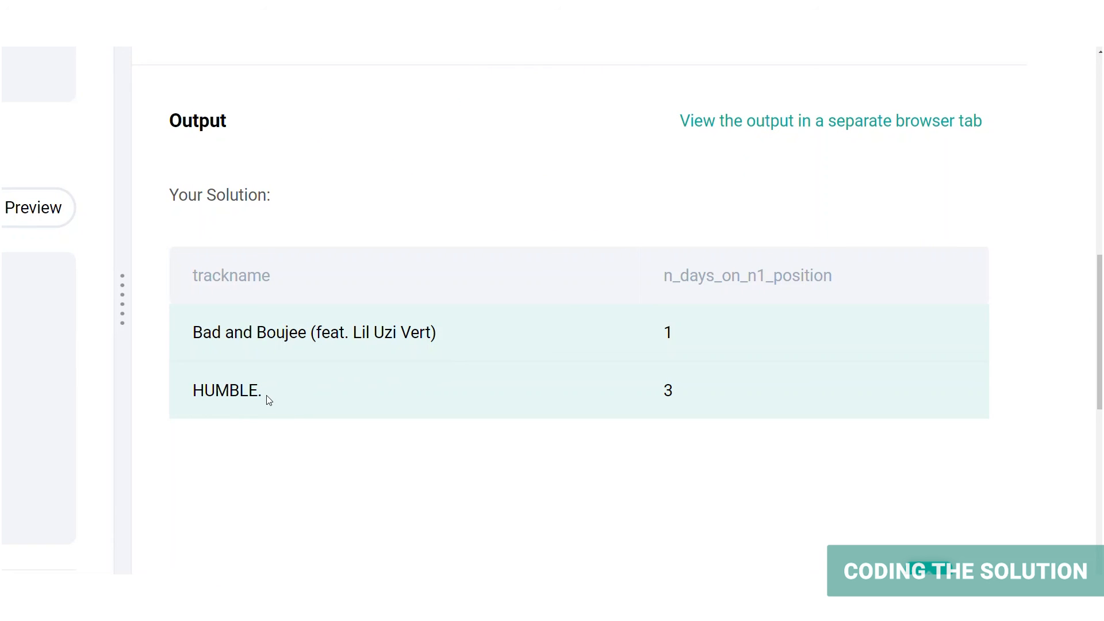
mouse_move(223, 444)
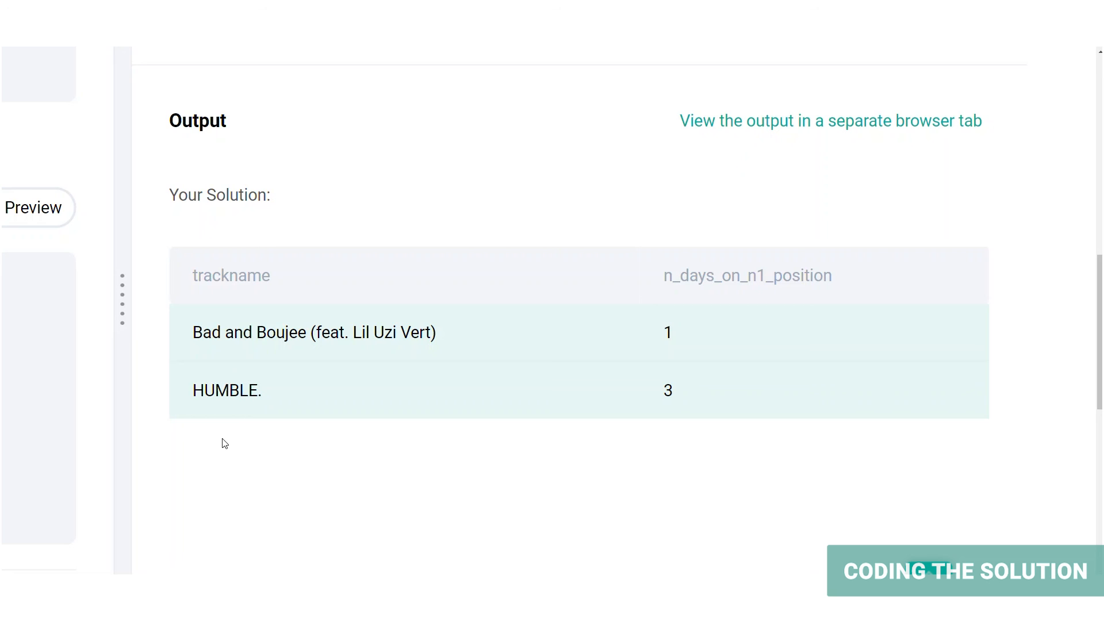
mouse_move(234, 354)
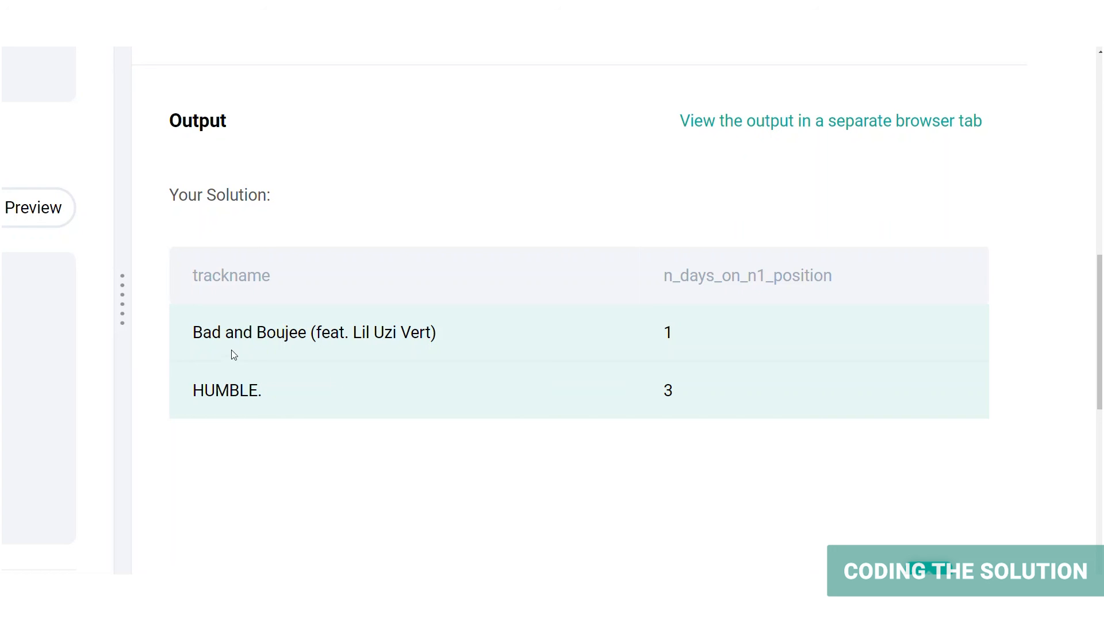
mouse_move(696, 332)
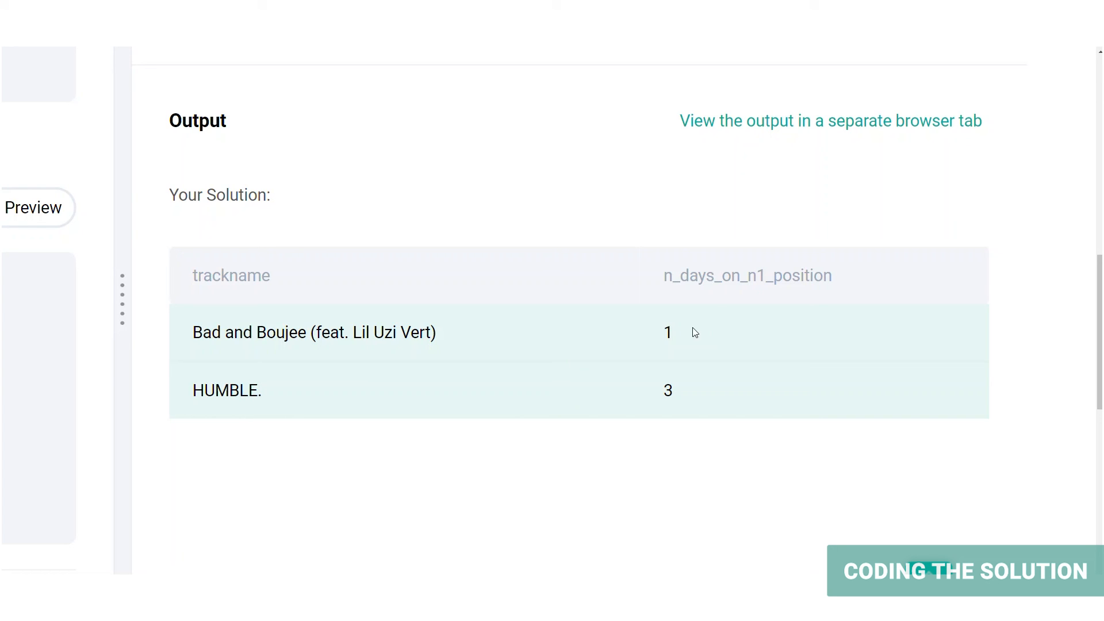
mouse_move(531, 391)
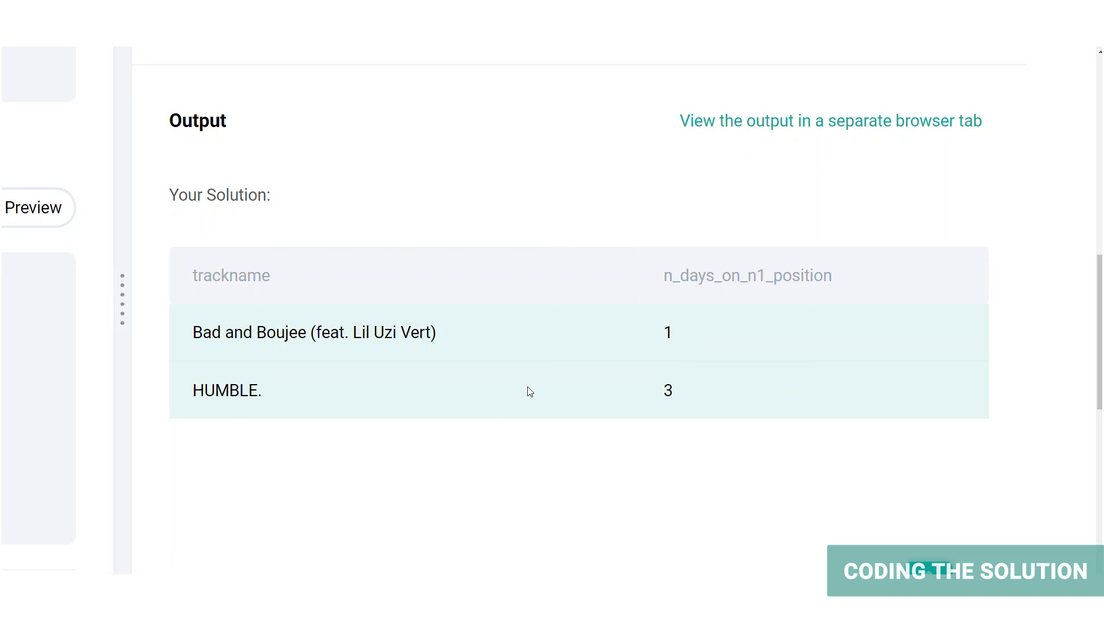
mouse_move(662, 425)
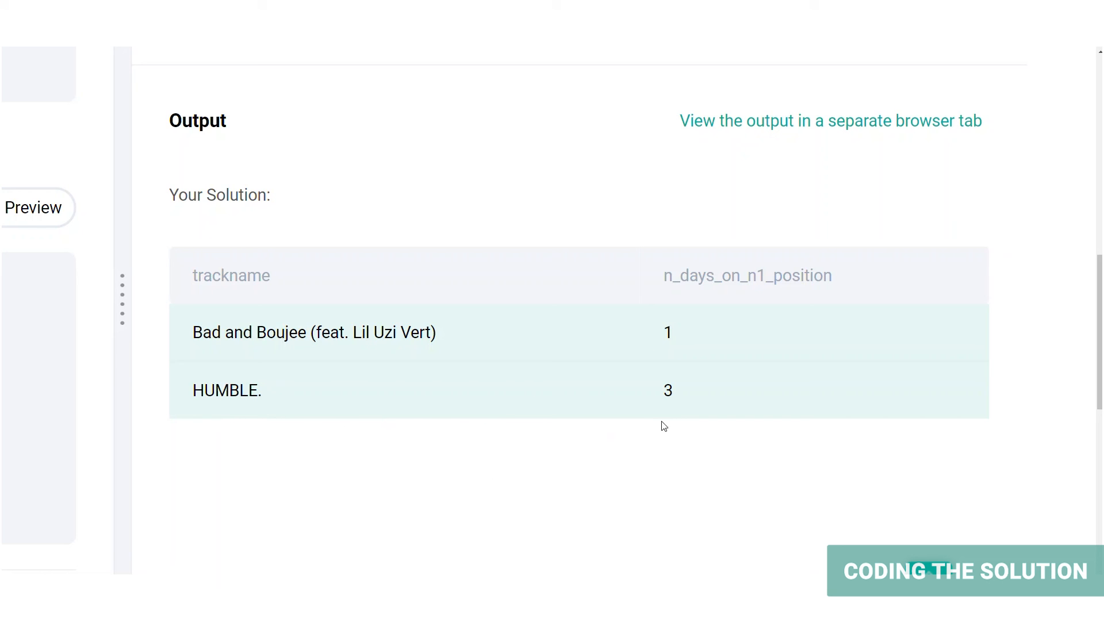